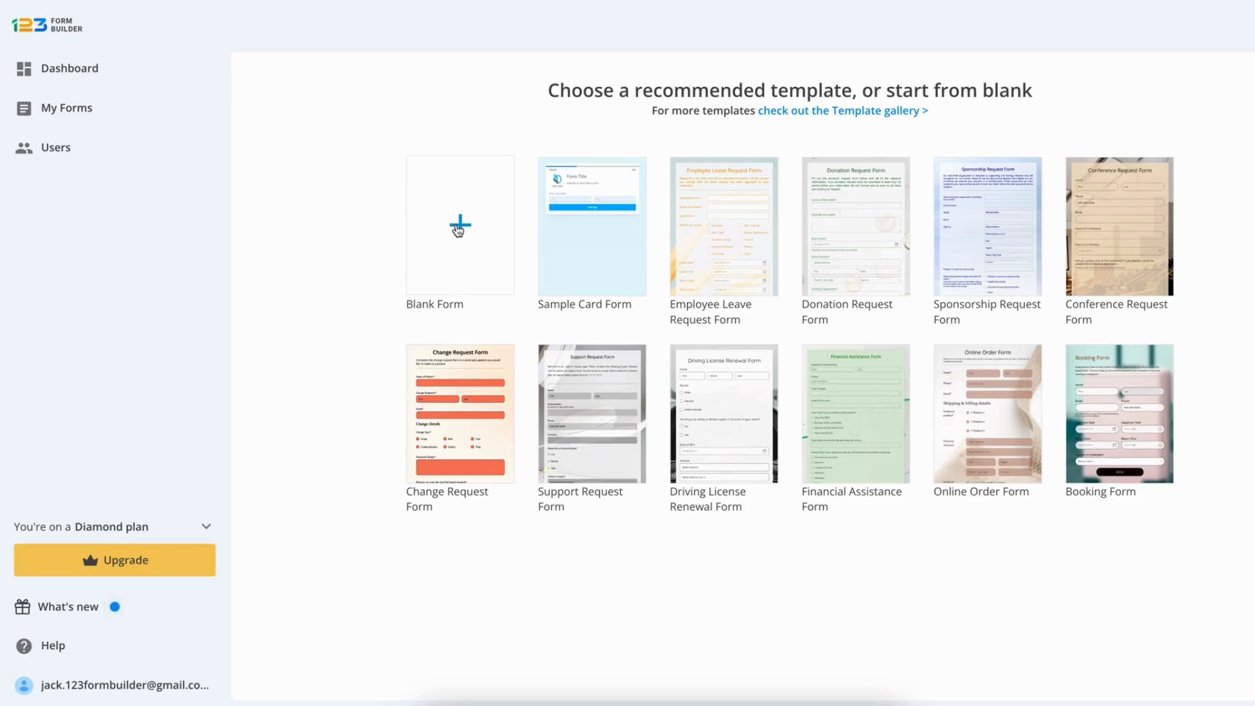
- Start a blank form and save it under the name 'My Application Form'
{"action": "left_click", "coordinate": [460, 225]}
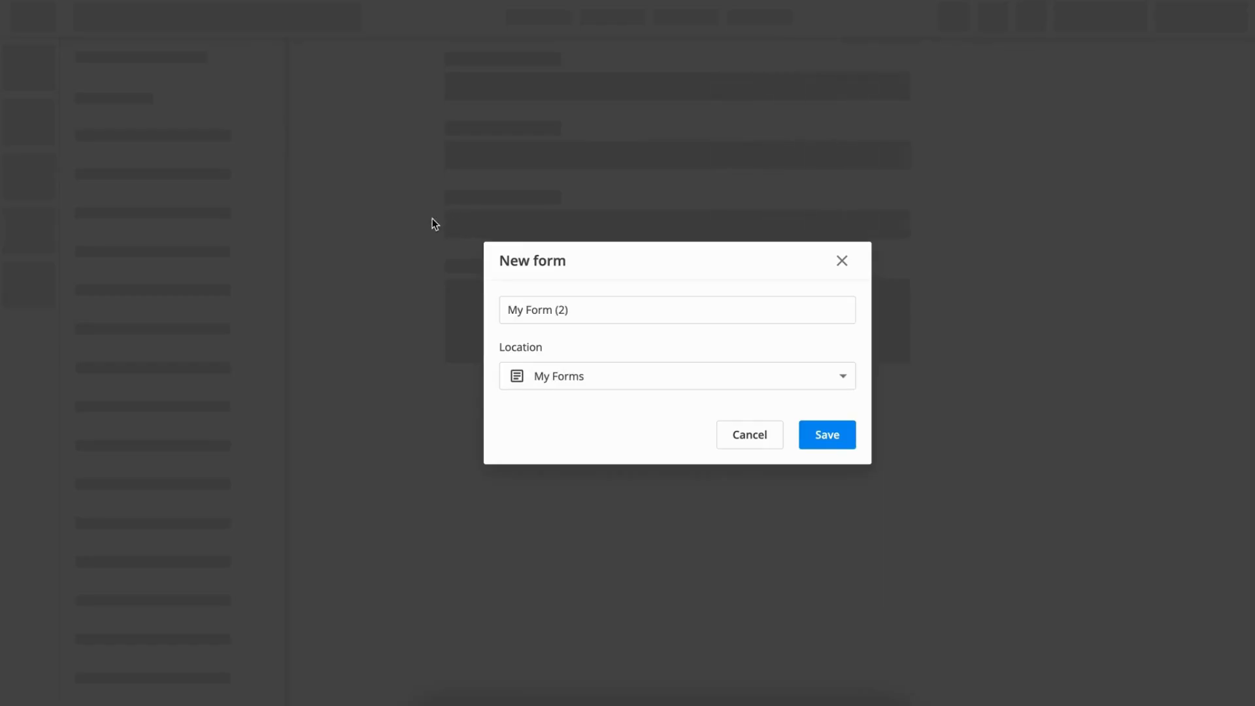
{"action": "left_click", "coordinate": [677, 310]}
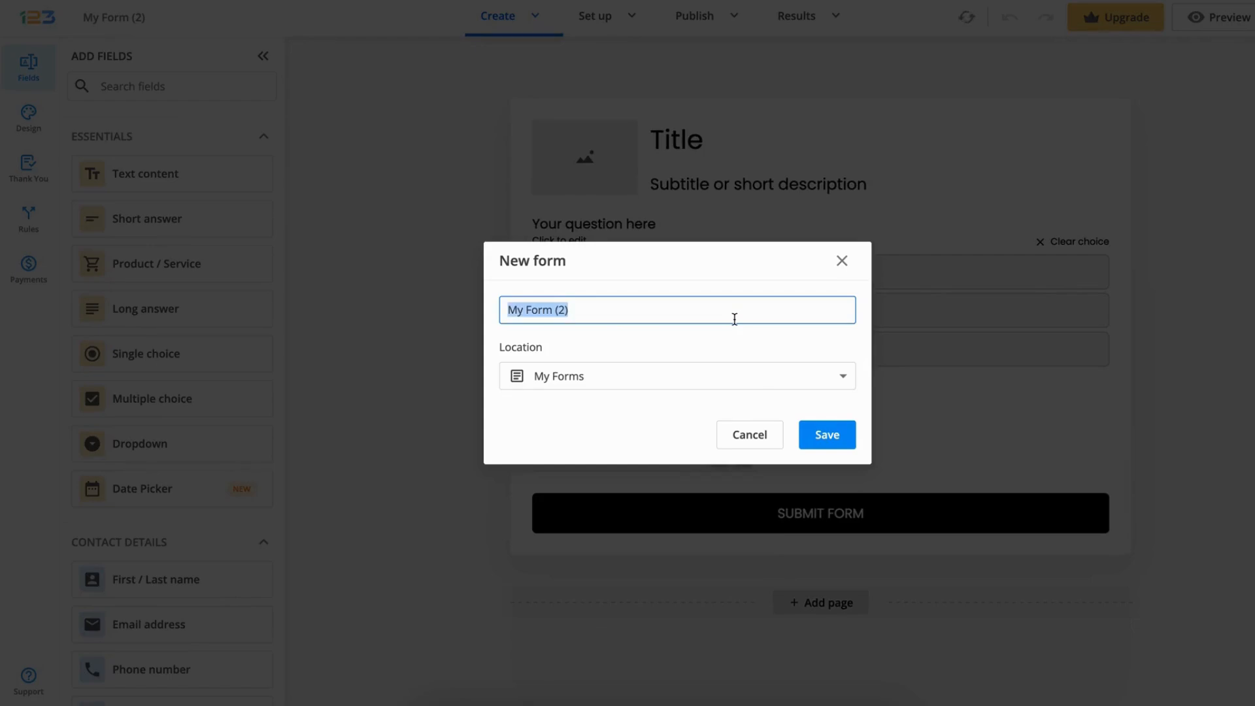
{"action": "type", "text": "My Appli"}
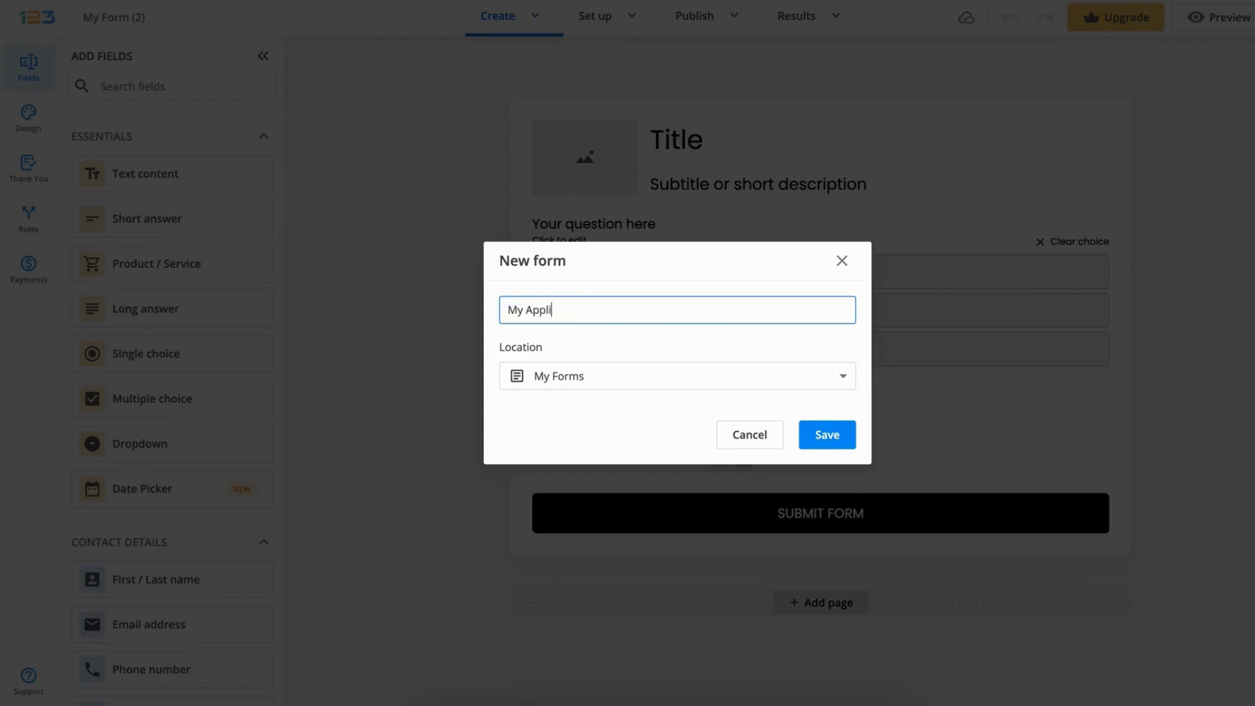
{"action": "type", "text": "cation Form"}
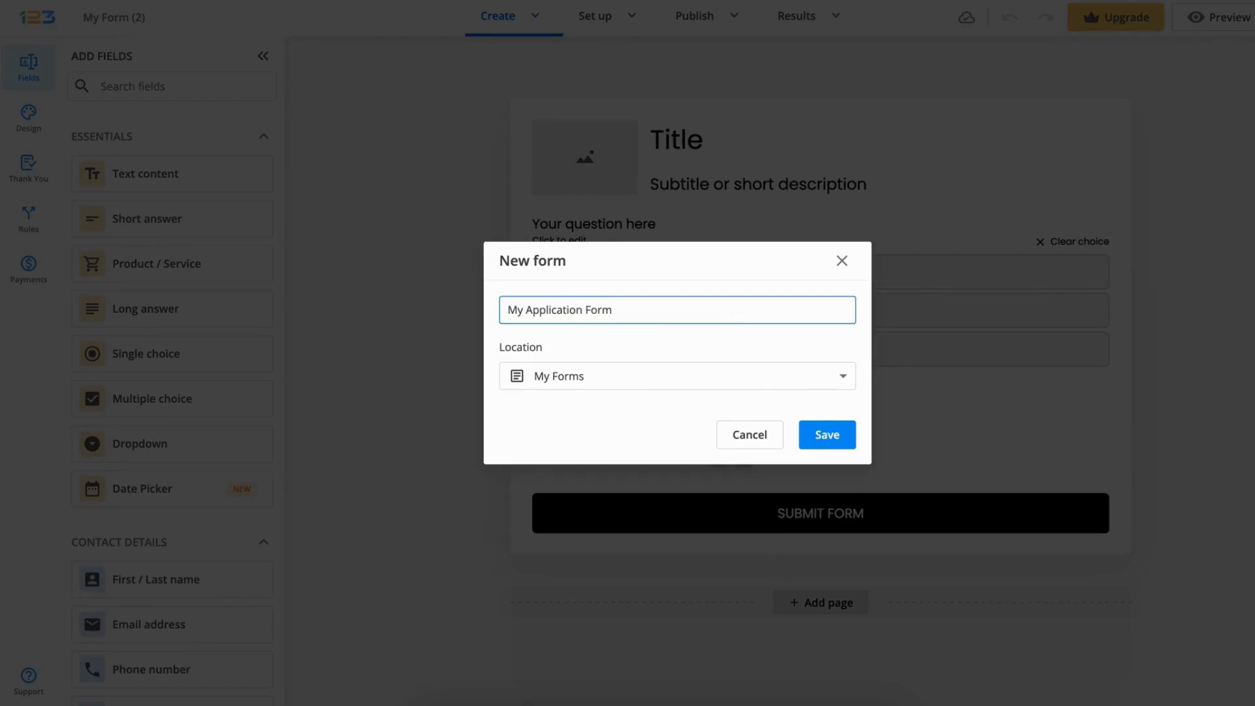
{"action": "left_click", "coordinate": [826, 434]}
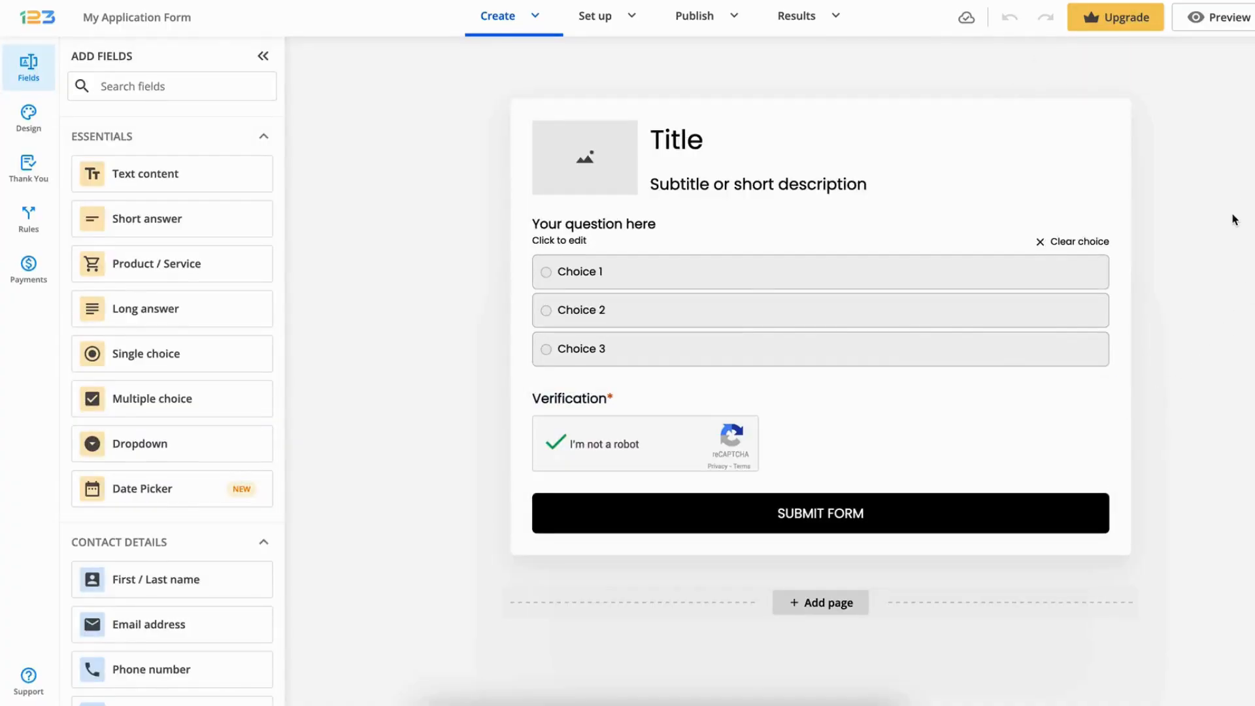
- Retitle the form 'Job Application Form' and set the subtitle to the application-review message
{"action": "left_click", "coordinate": [675, 140]}
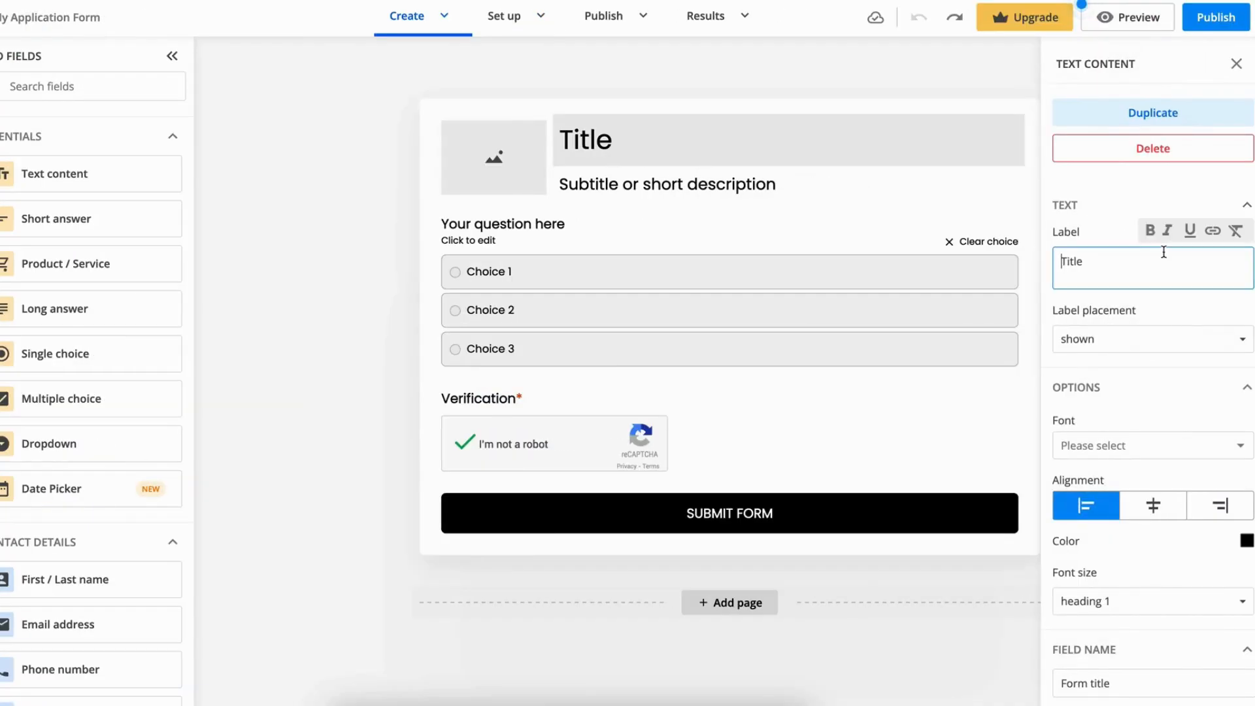
{"action": "type", "text": "Job Application Form"}
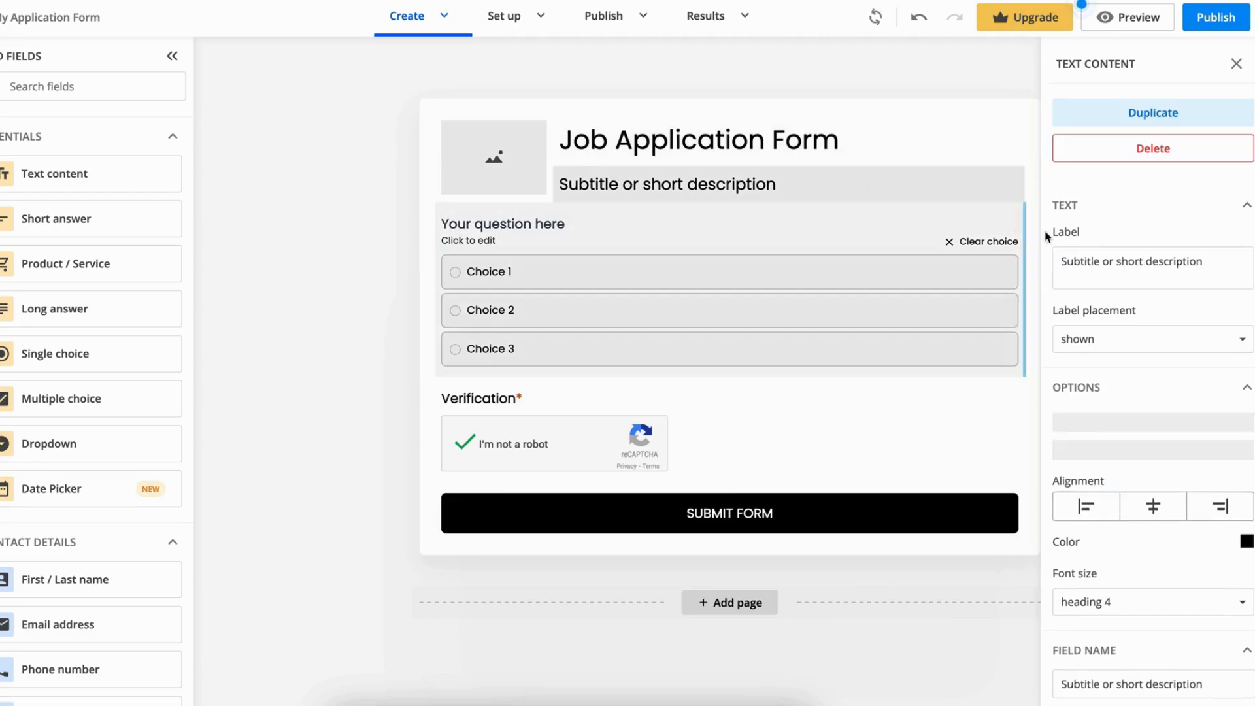
{"action": "type", "text": "We look forward to reviewing your application and will contact you if your qualifications meet our needs."}
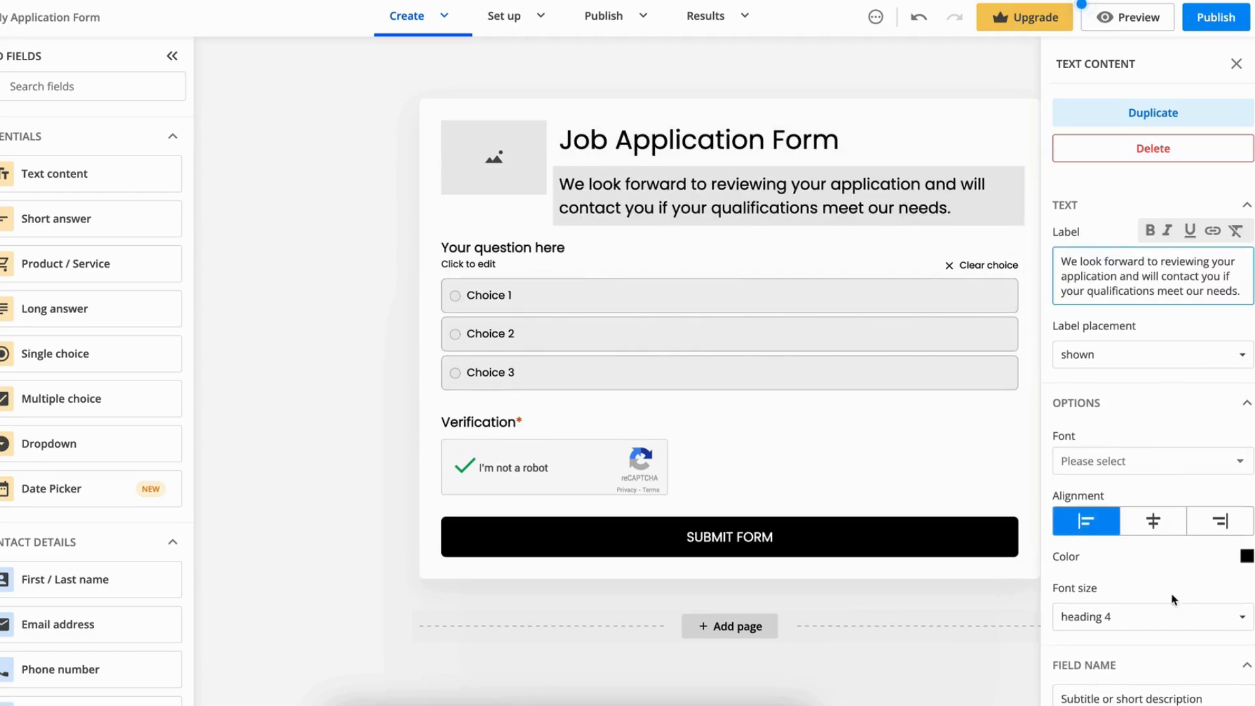
{"action": "left_click", "coordinate": [1151, 616]}
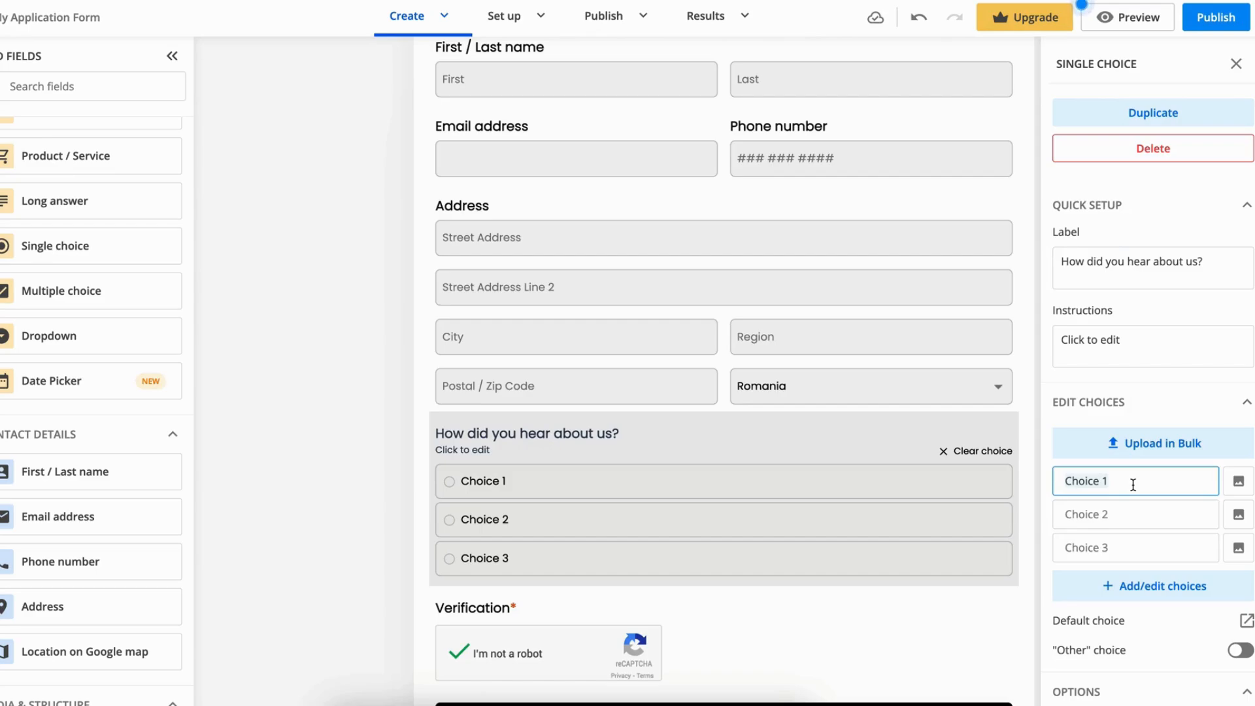
- Set the referral question's choices to Google Search, Online Ads and Friends / Family
{"action": "type", "text": "Google Search"}
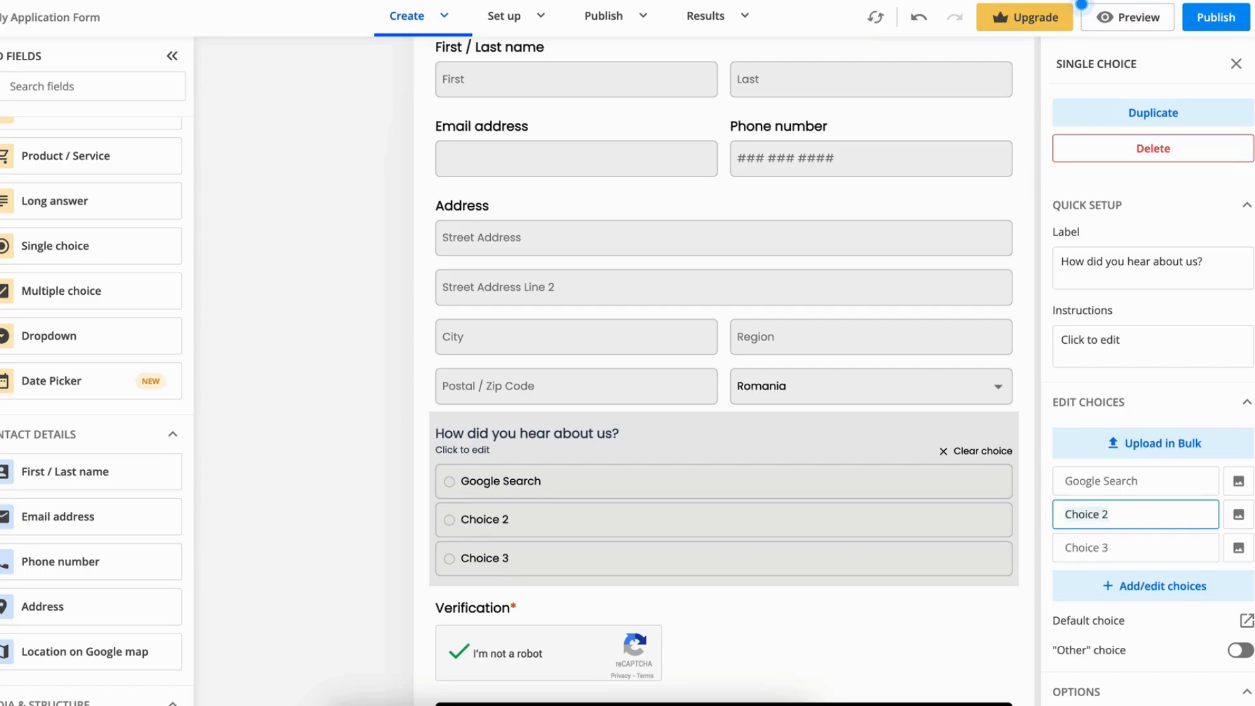
{"action": "type", "text": "Online Ads"}
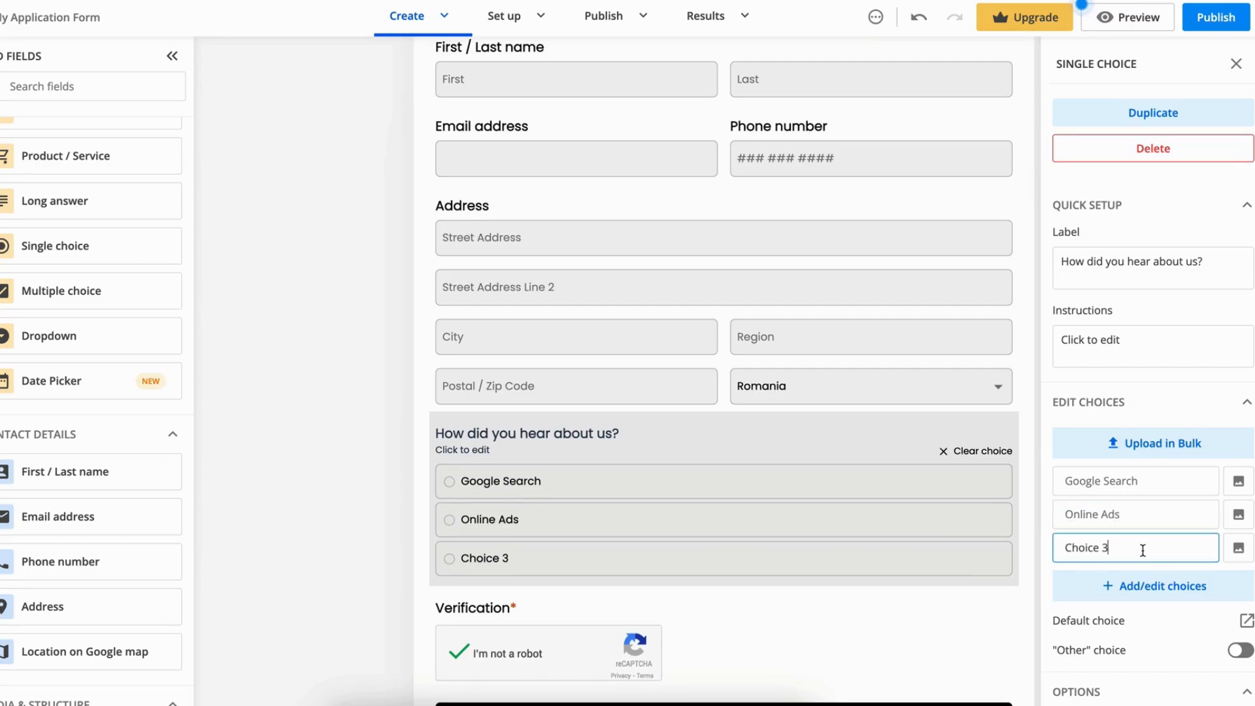
{"action": "type", "text": "Friends / Family"}
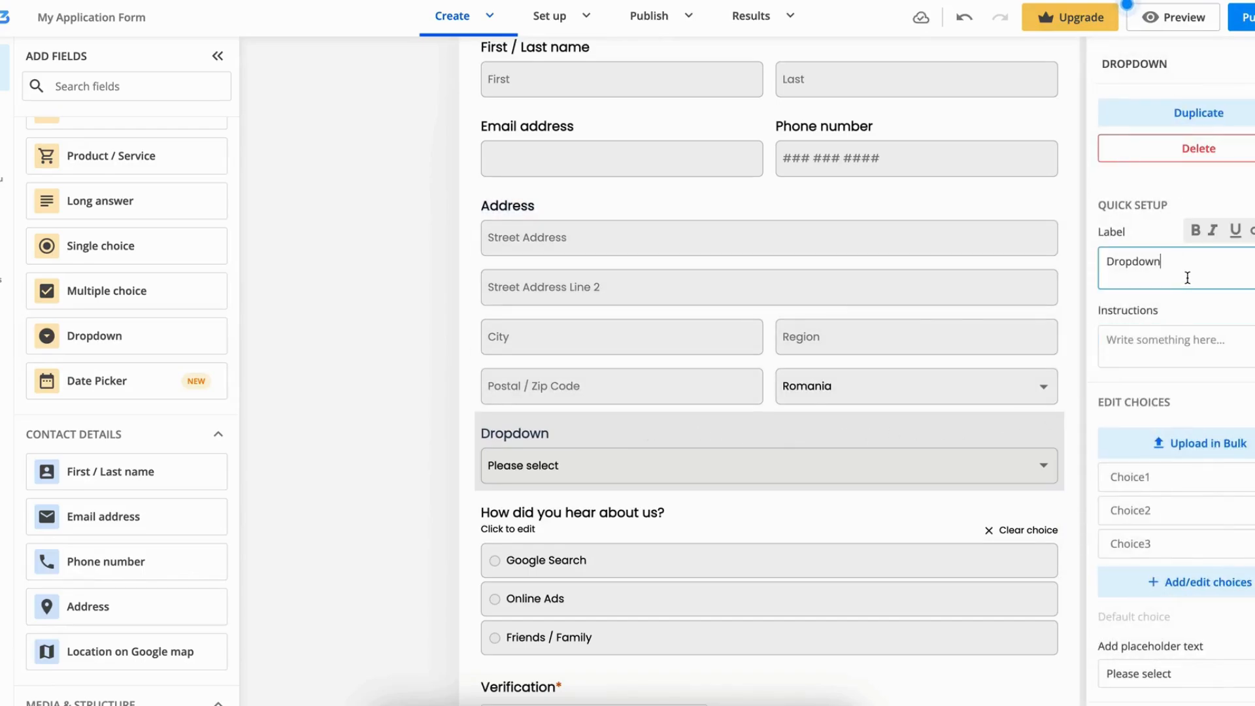
- Label the new dropdown 'What position are you applying for?'
{"action": "type", "text": "What"}
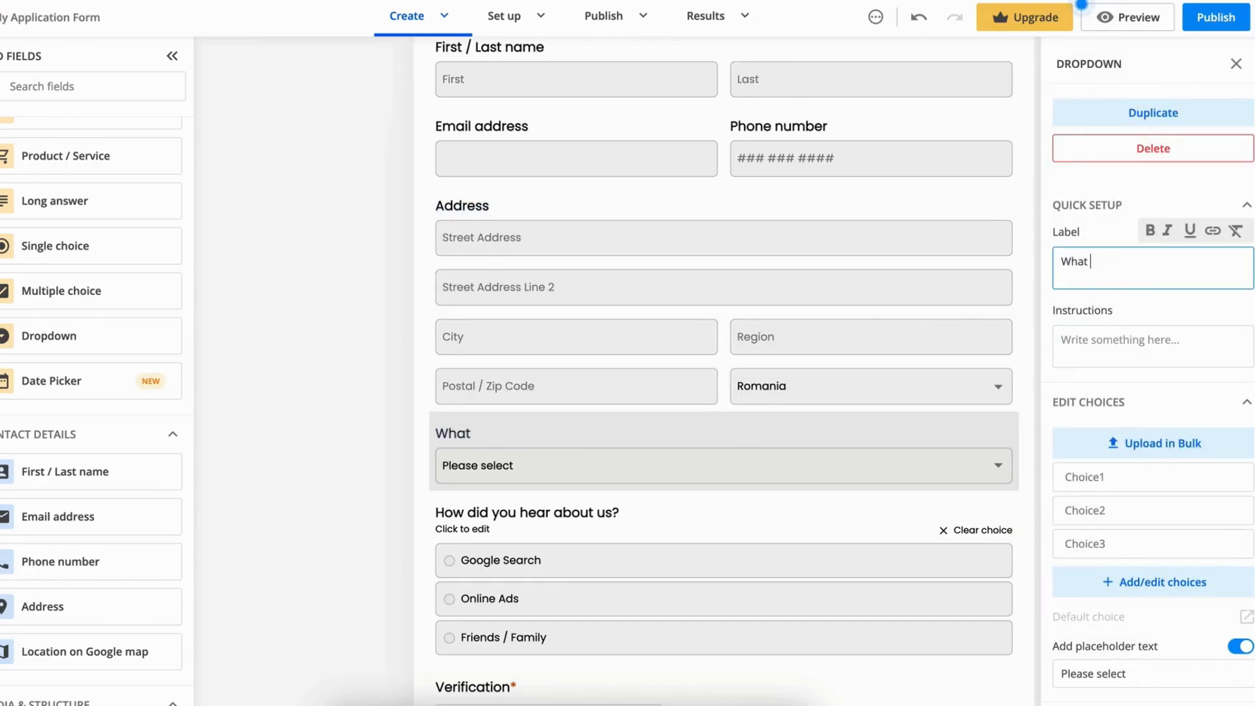
{"action": "type", "text": "position are you a"}
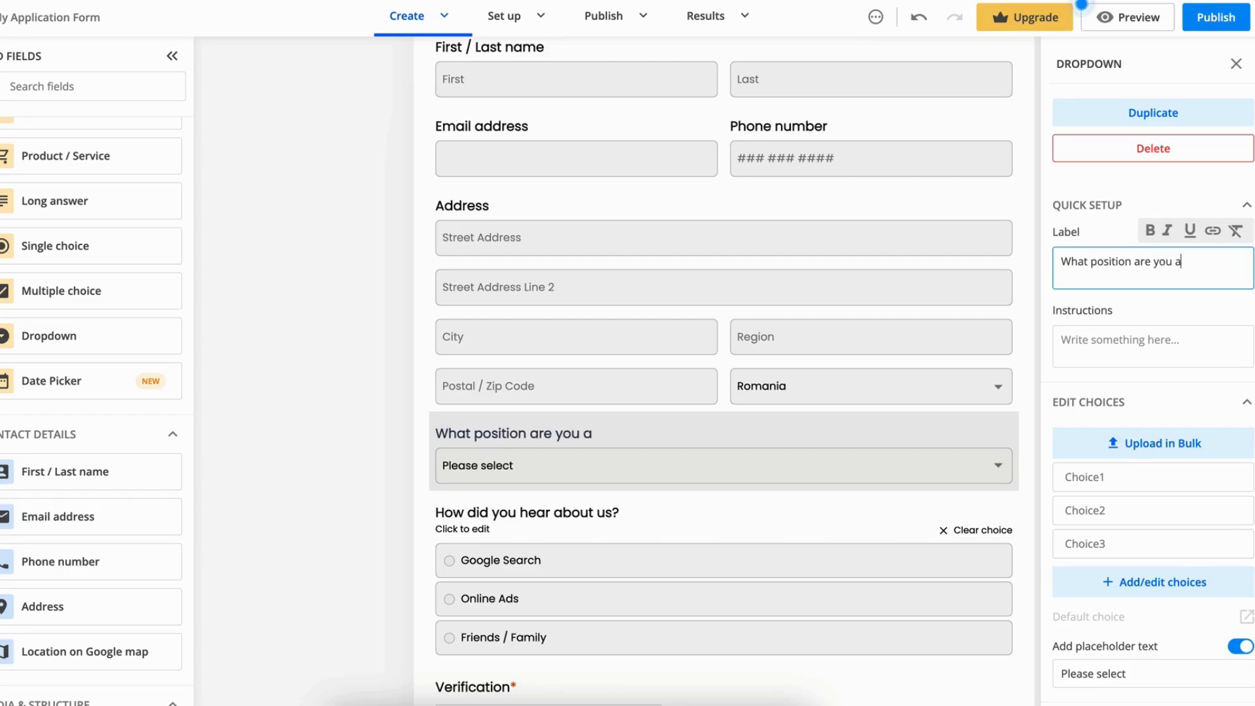
{"action": "type", "text": "pplying for?"}
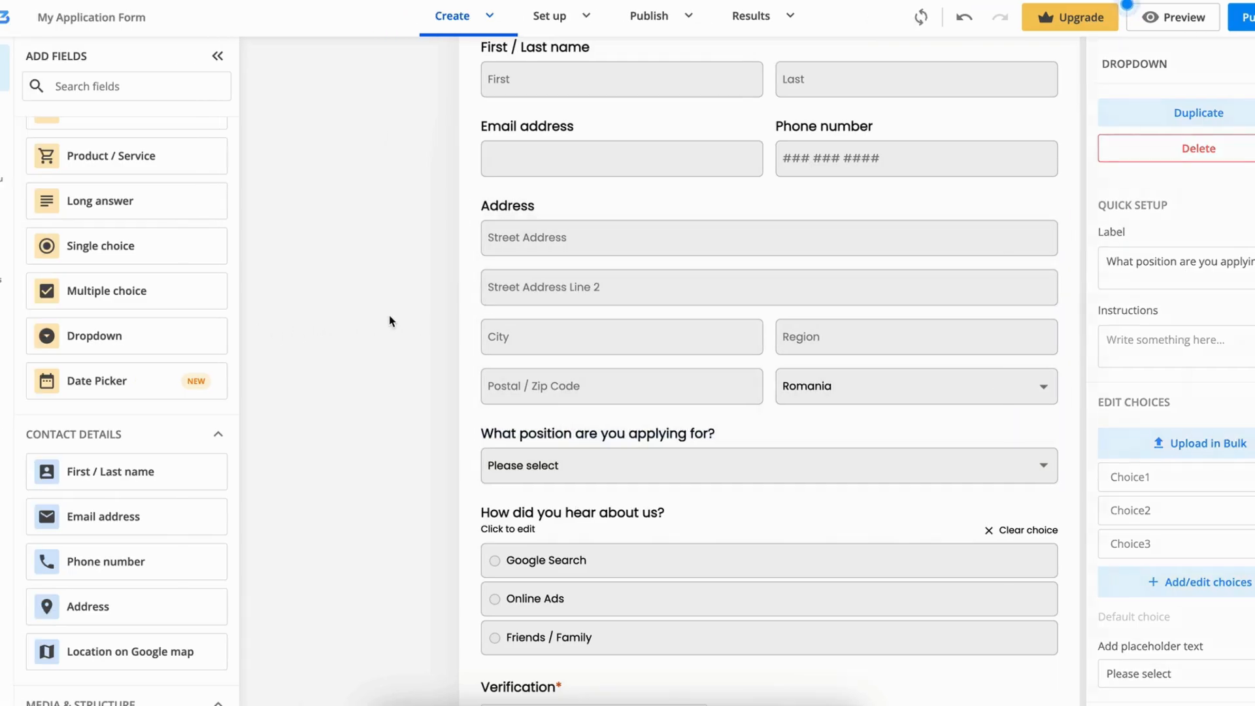
- Add a file upload field below the referral question labeled 'Please Upload your CV'
{"action": "scroll", "scroll_direction": "down", "scroll_amount": 3}
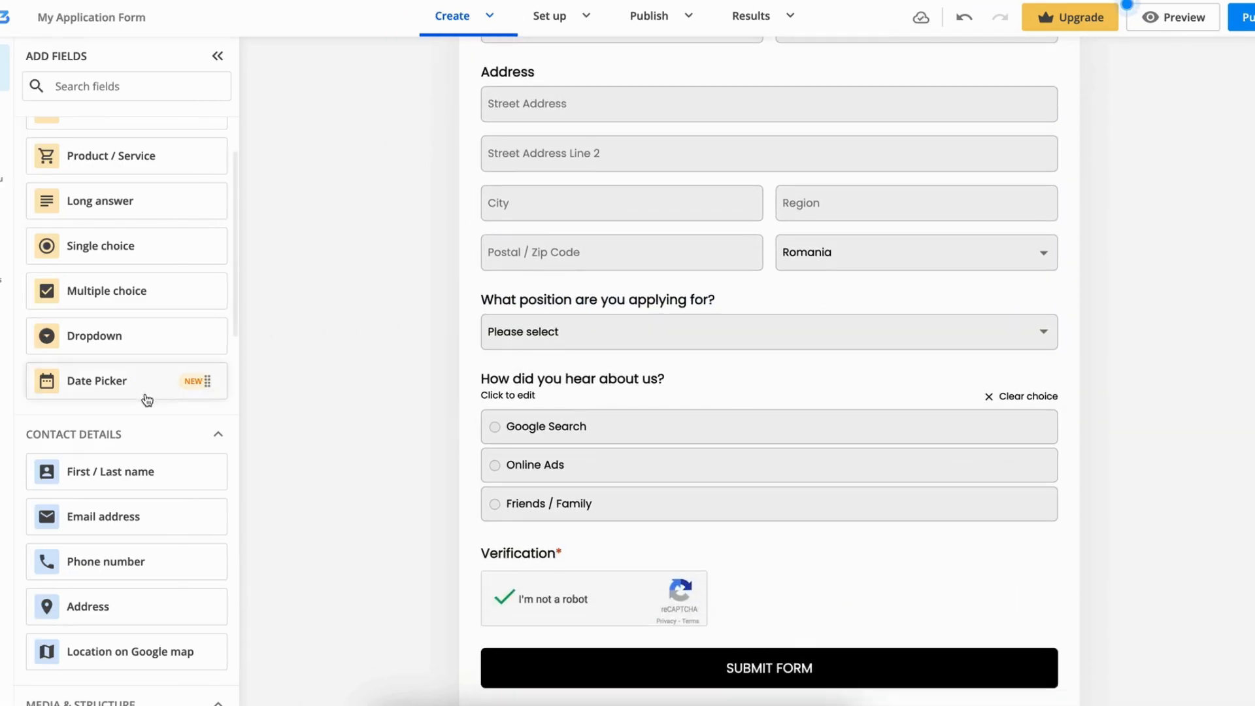
{"action": "scroll", "scroll_direction": "down", "scroll_amount": 3}
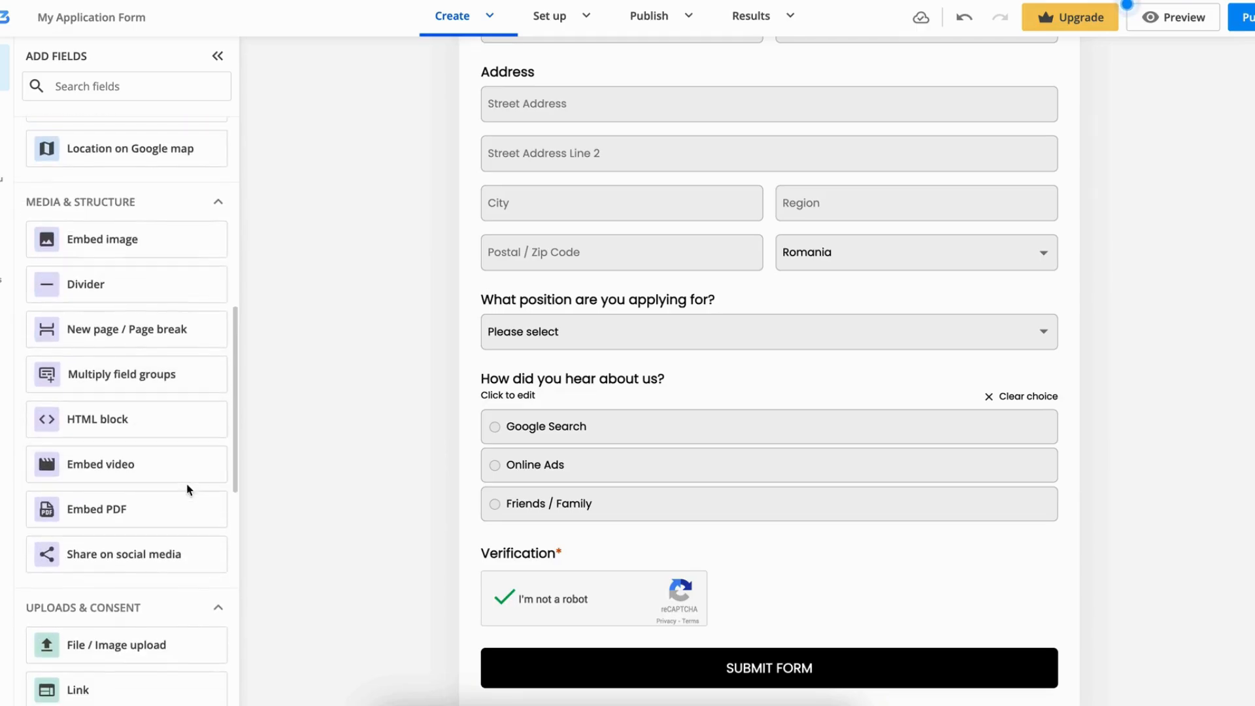
{"action": "scroll", "scroll_direction": "down", "scroll_amount": 3}
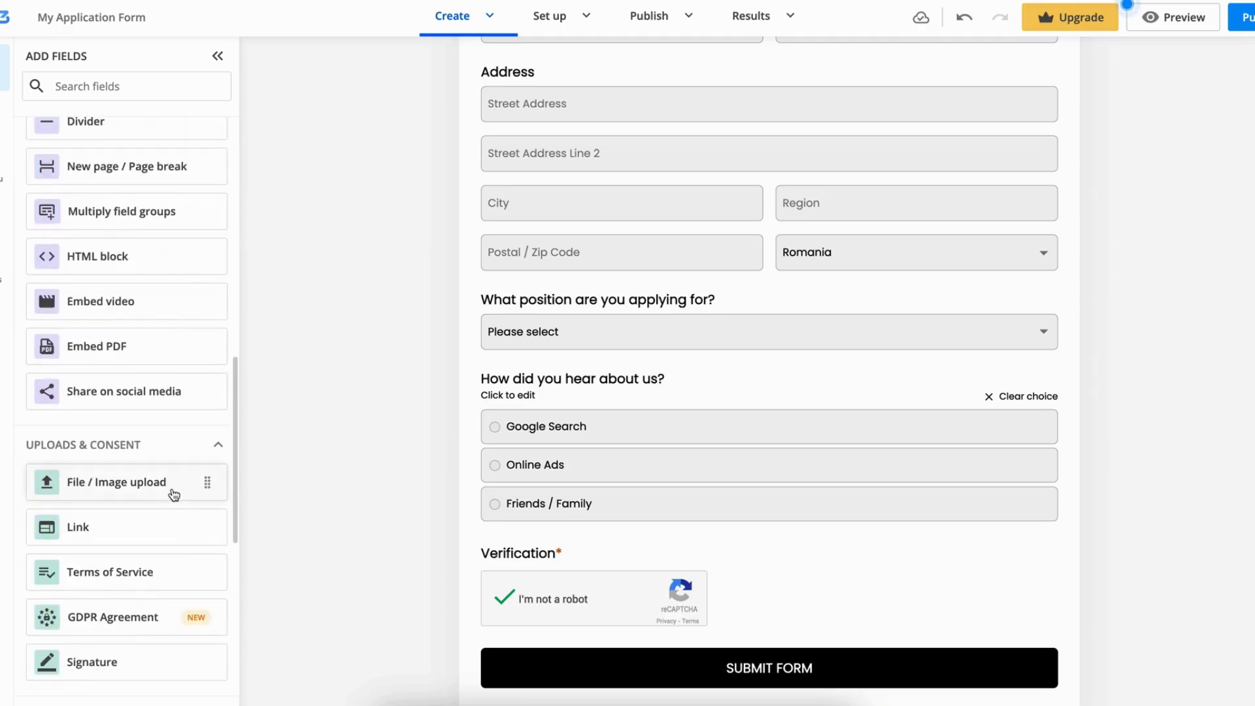
{"action": "left_click_drag", "start_coordinate": [120, 481], "coordinate": [580, 528]}
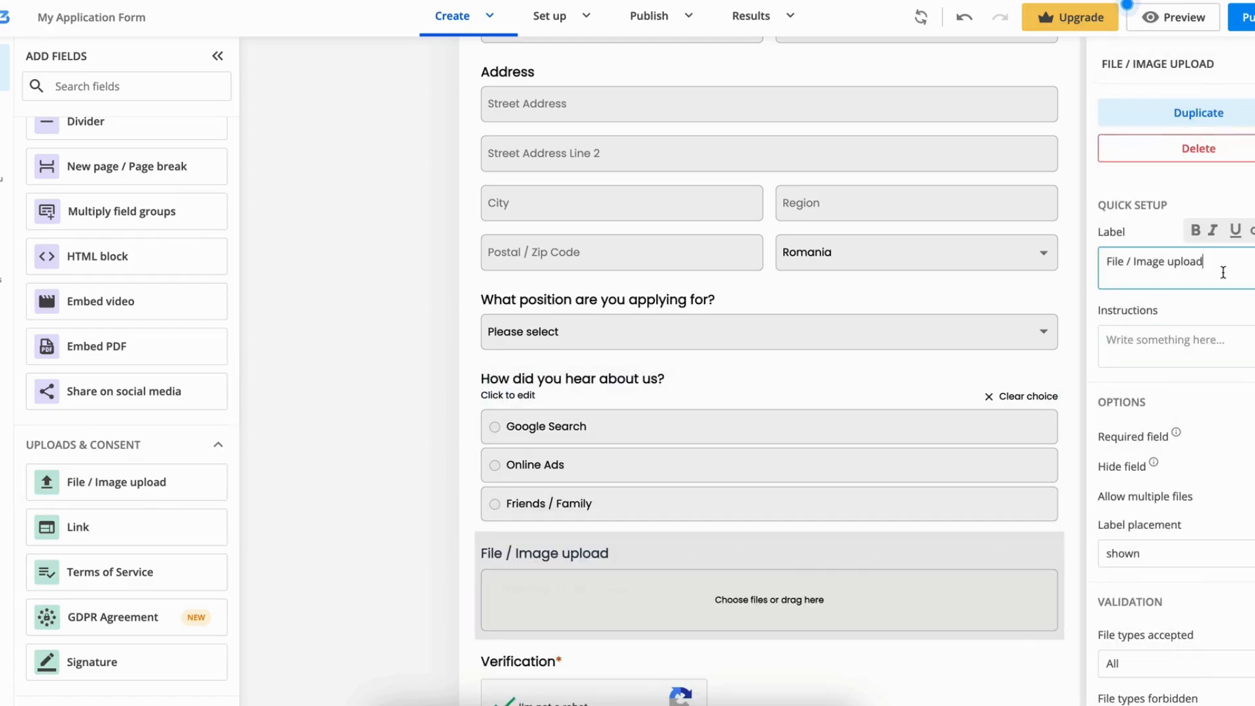
{"action": "type", "text": "Please"}
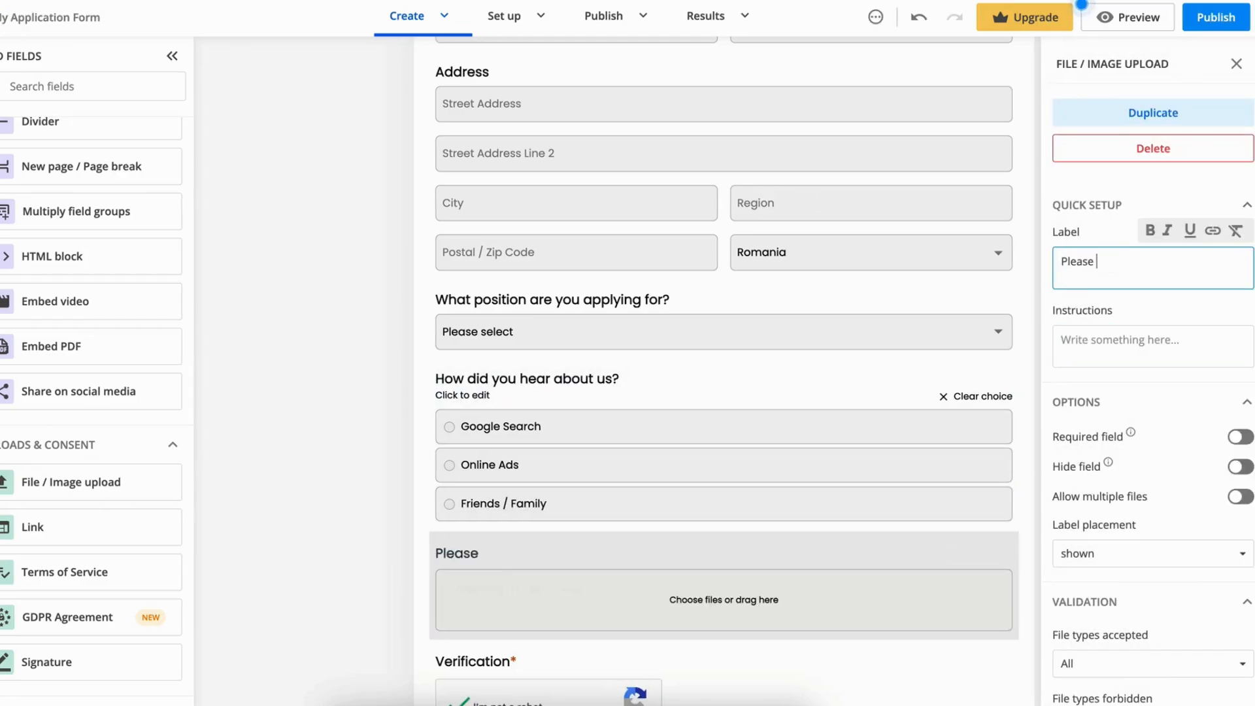
{"action": "type", "text": "Upload you"}
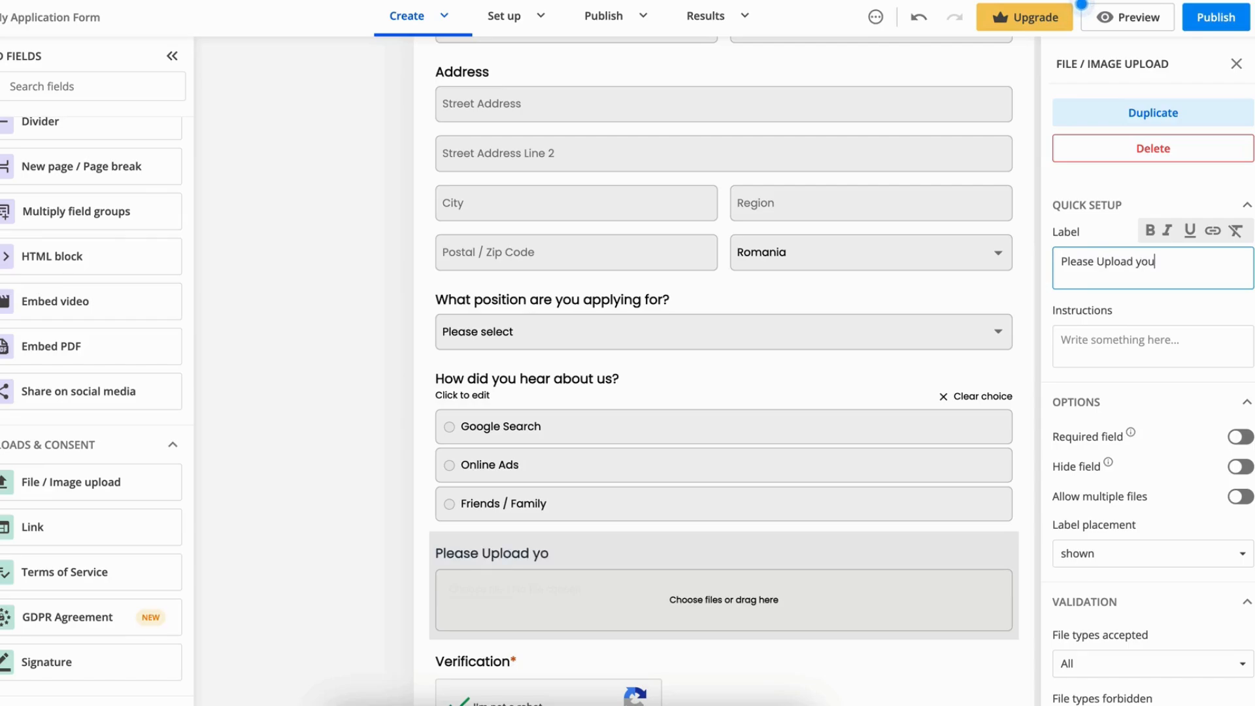
{"action": "type", "text": "r CV"}
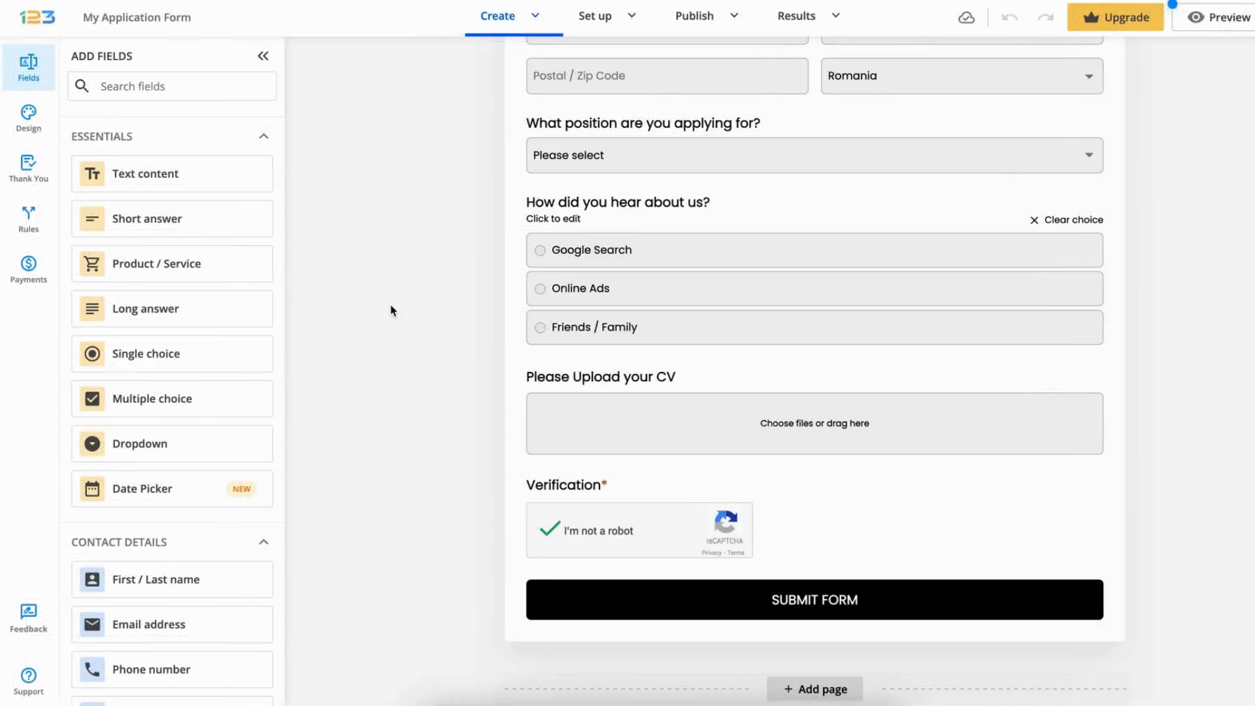
- Apply the light Minimalist blue theme from the Design theme gallery
{"action": "left_click", "coordinate": [28, 117]}
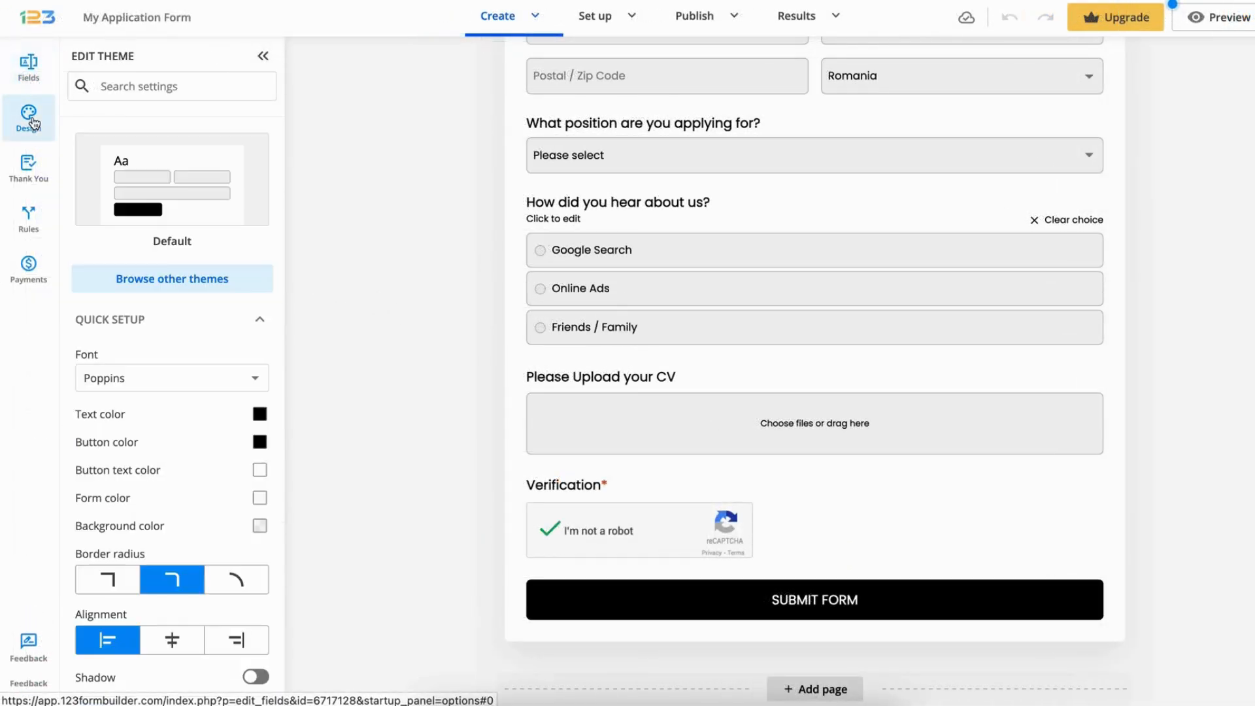
{"action": "left_click", "coordinate": [171, 278]}
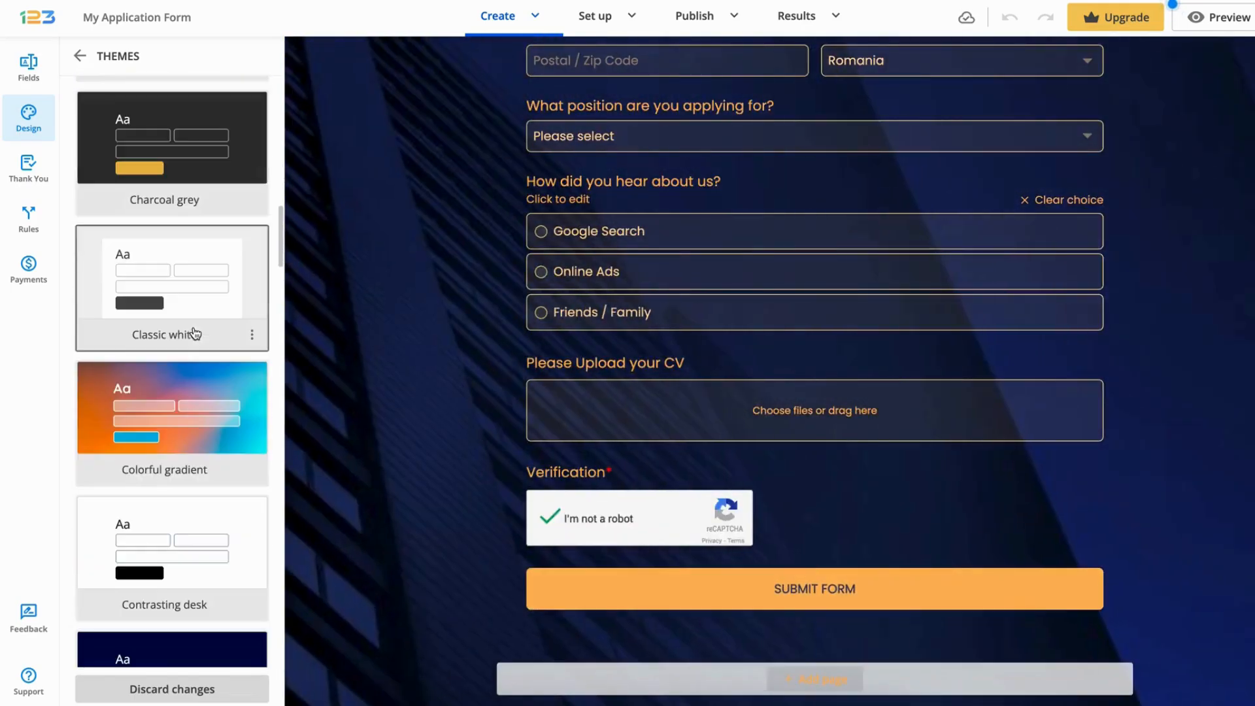
{"action": "scroll", "scroll_direction": "down", "scroll_amount": 3}
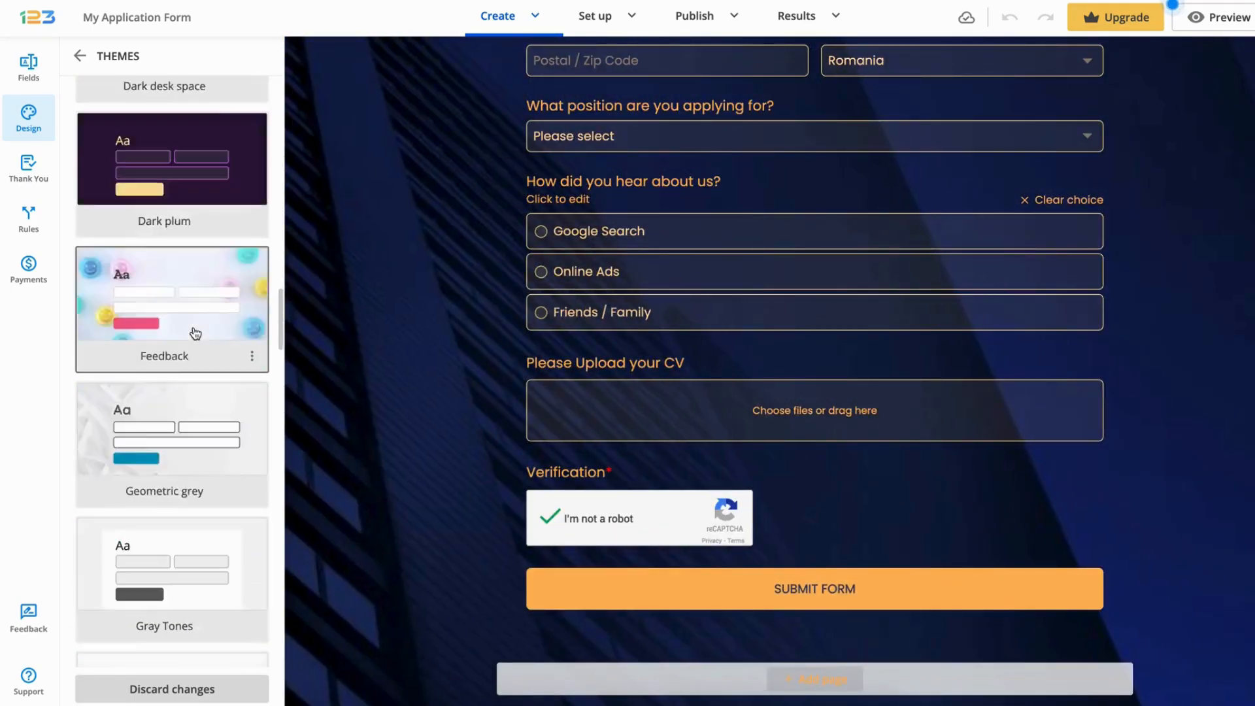
{"action": "scroll", "scroll_direction": "down", "scroll_amount": 3}
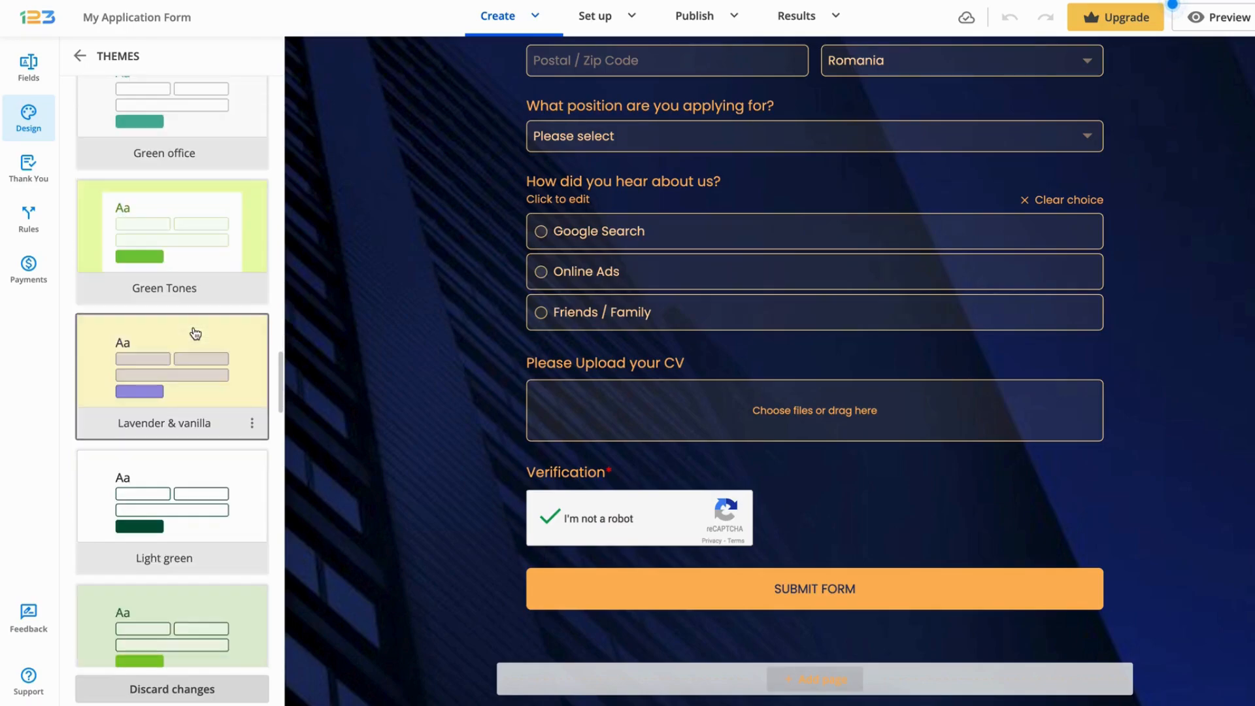
{"action": "scroll", "scroll_direction": "down", "scroll_amount": 3}
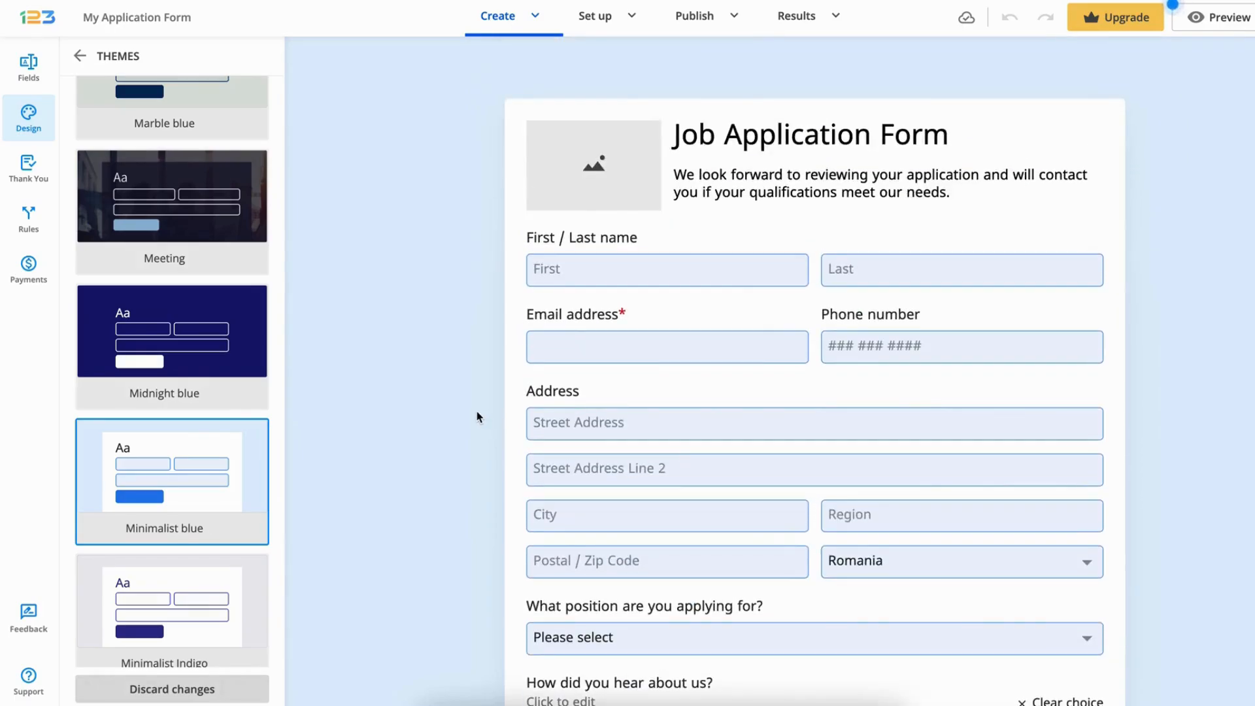
- Upload the 123FormBuilder logo PNG into the header image placeholder without cropping
{"action": "left_click", "coordinate": [592, 164]}
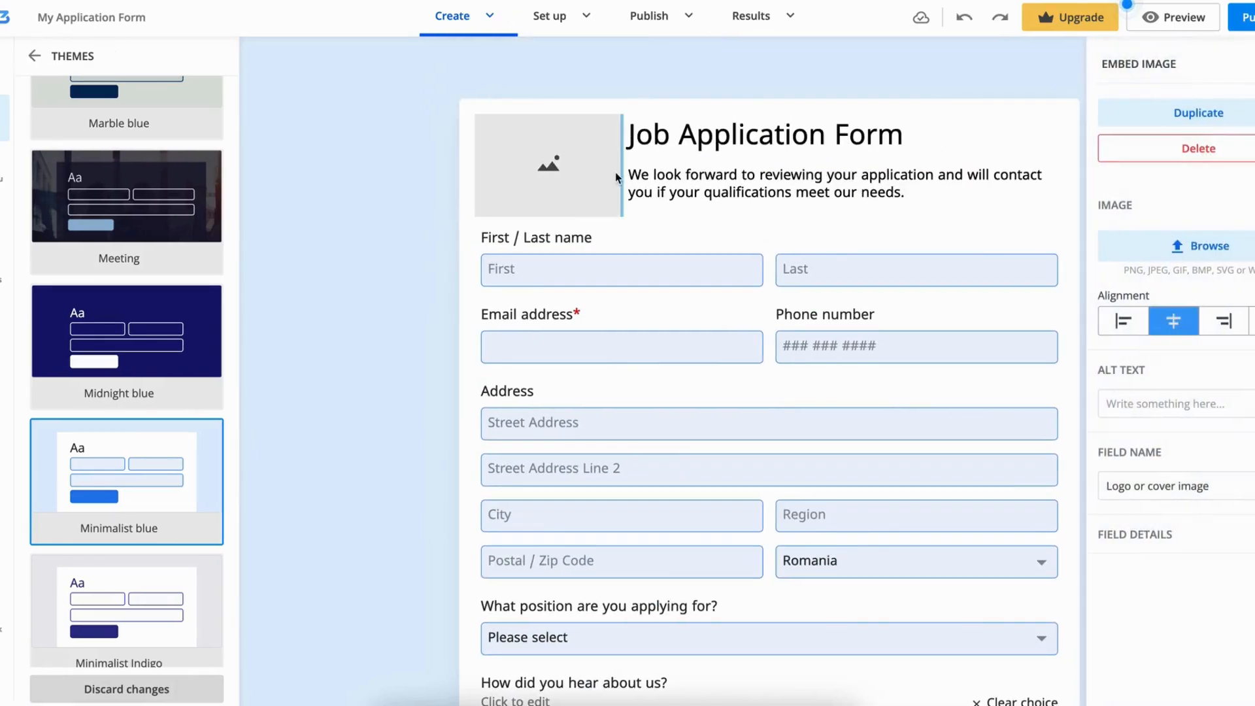
{"action": "left_click", "coordinate": [1200, 246]}
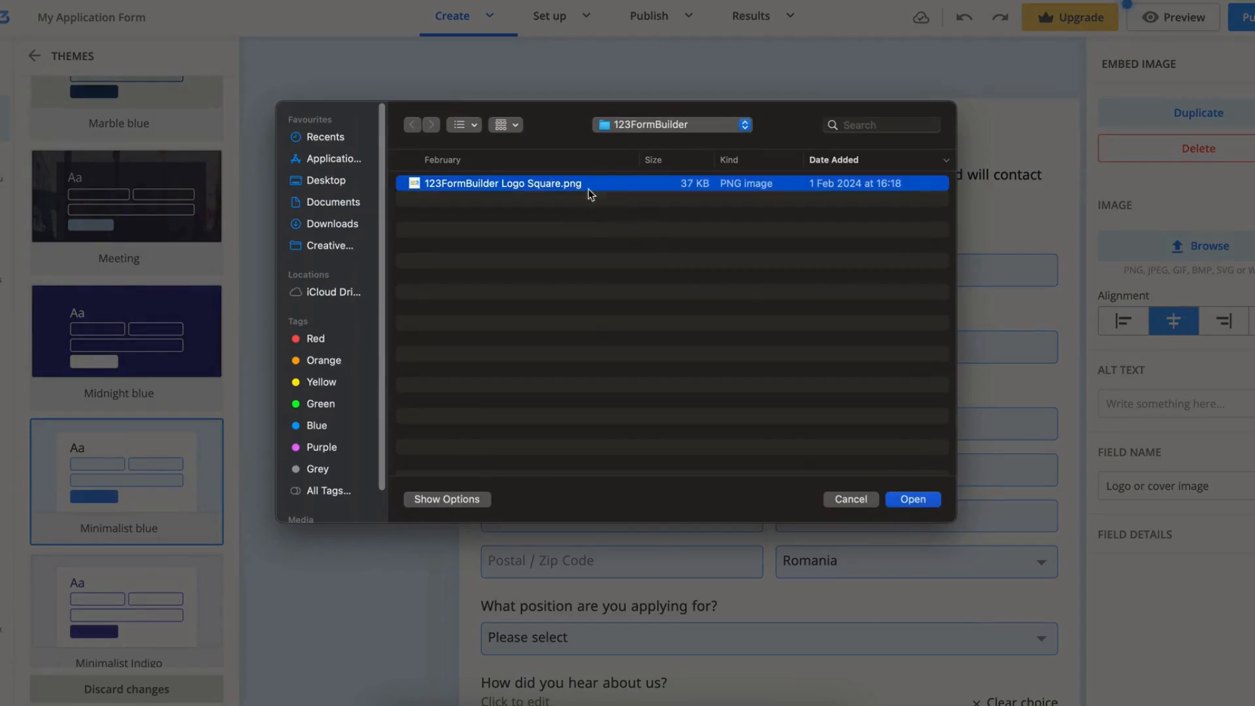
{"action": "left_click", "coordinate": [911, 499]}
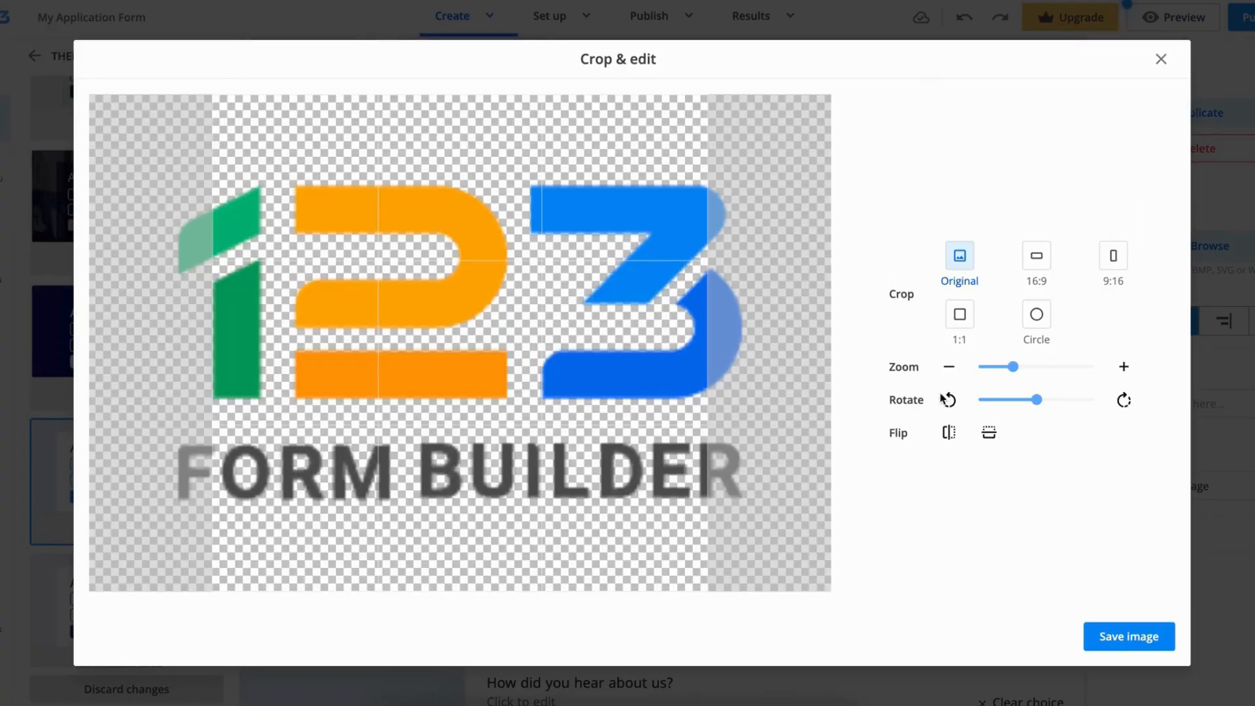
{"action": "left_click", "coordinate": [1127, 636]}
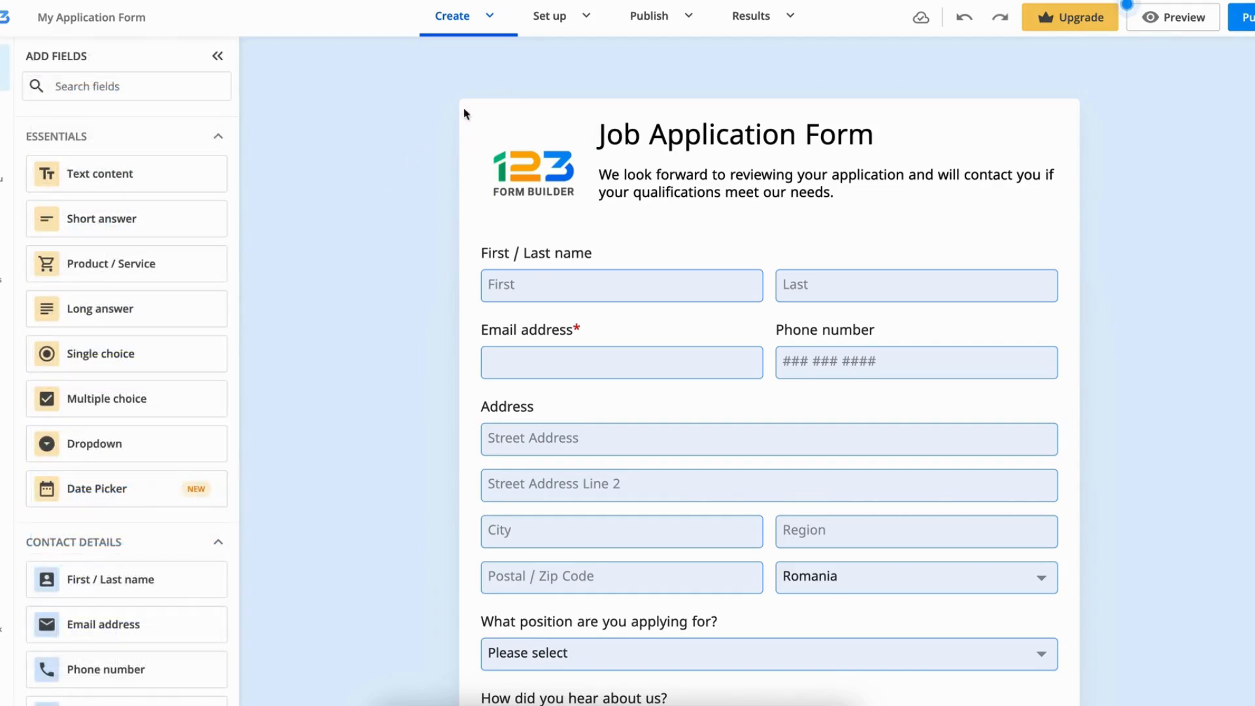
- Create a new applicant email with subject 'Thank you for applying to join our company!'
{"action": "left_click", "coordinate": [549, 16]}
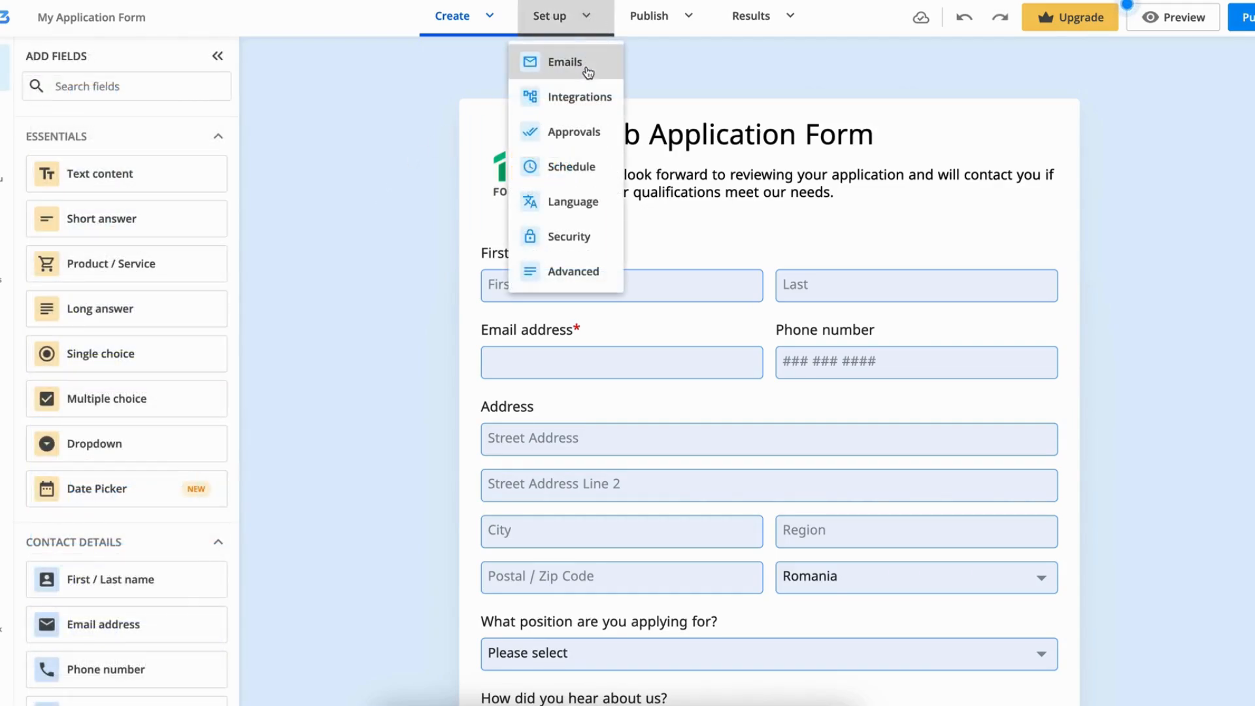
{"action": "left_click", "coordinate": [565, 62]}
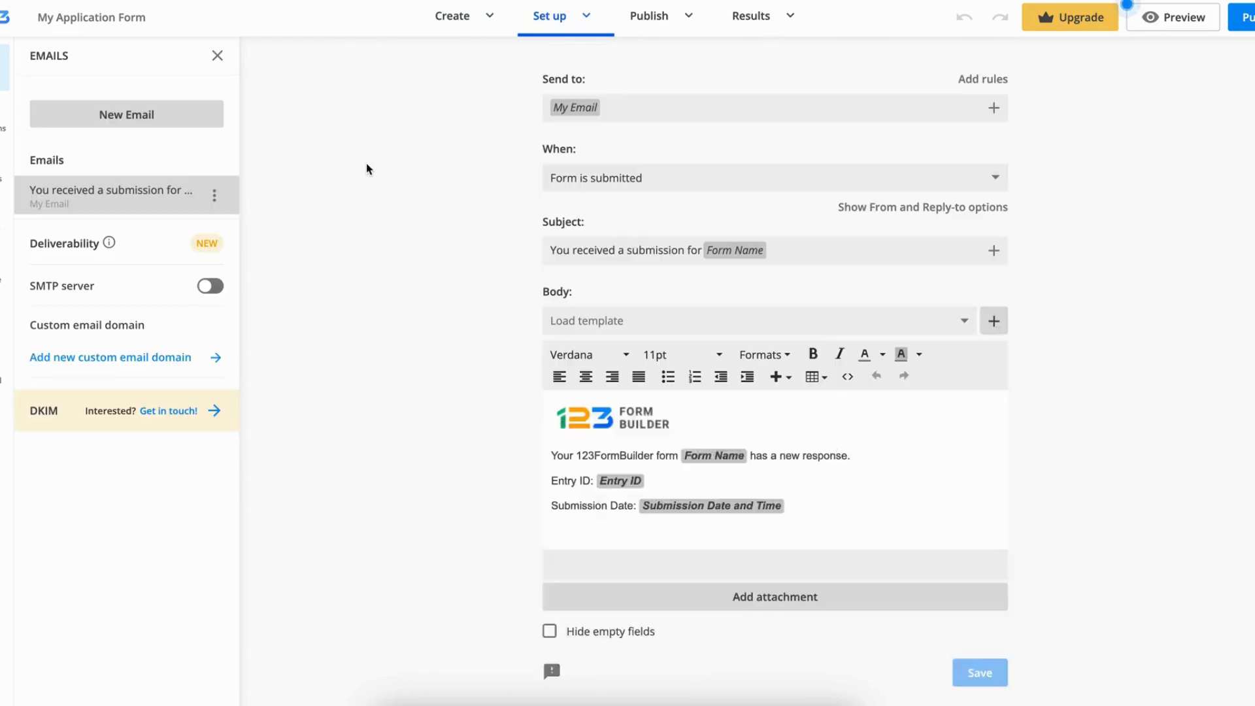
{"action": "left_click", "coordinate": [126, 114]}
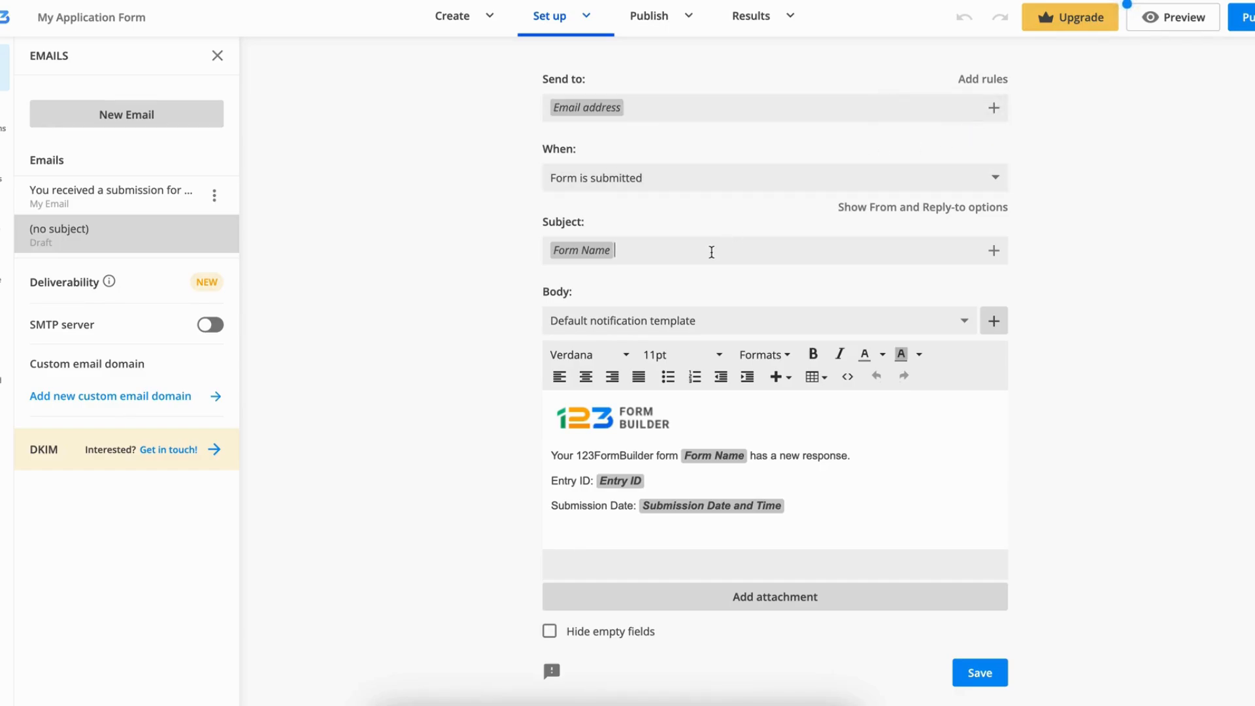
{"action": "type", "text": "Thank you for applying to join our company!"}
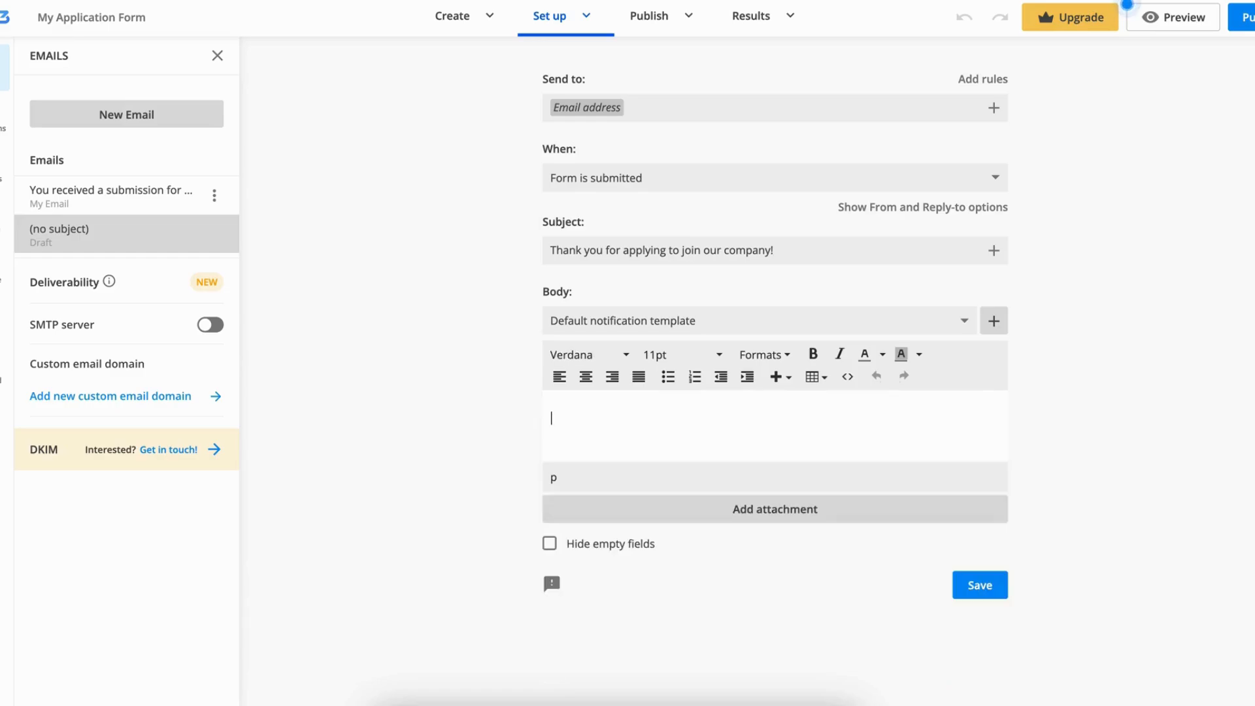
- Write a greeting with the applicant's First / Last name and the thank-you message
{"action": "type", "text": "H"}
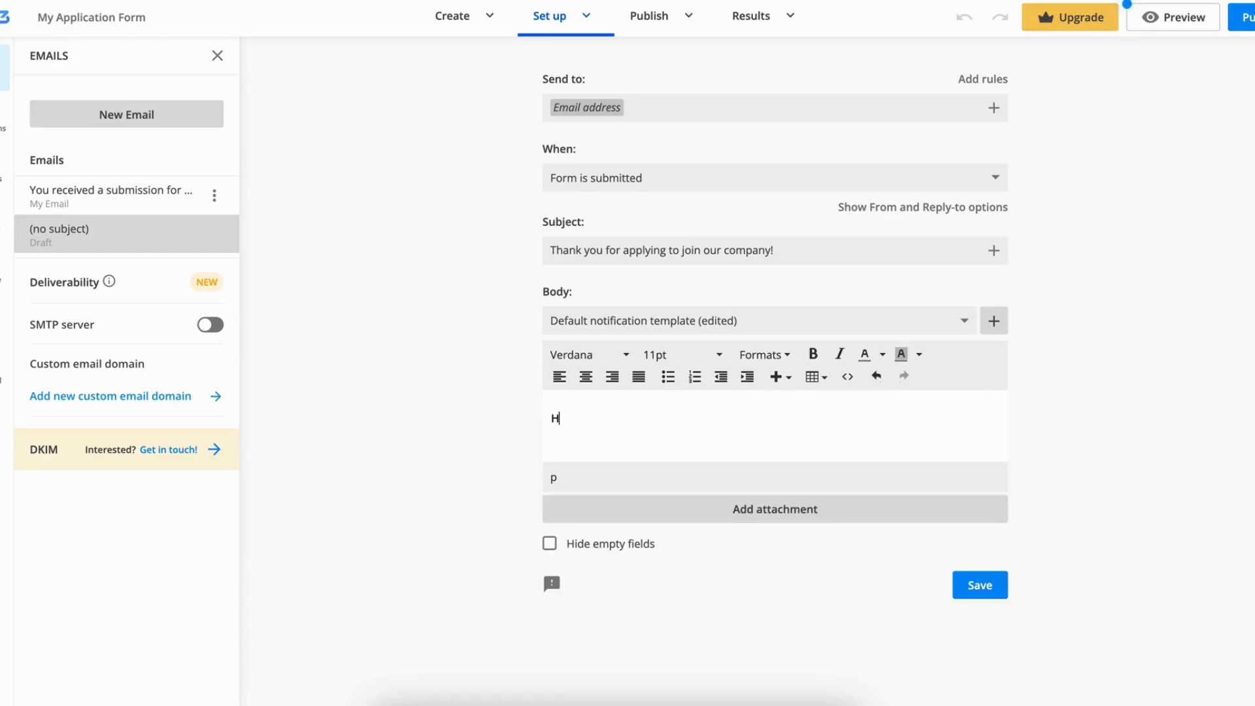
{"action": "left_click", "coordinate": [993, 320]}
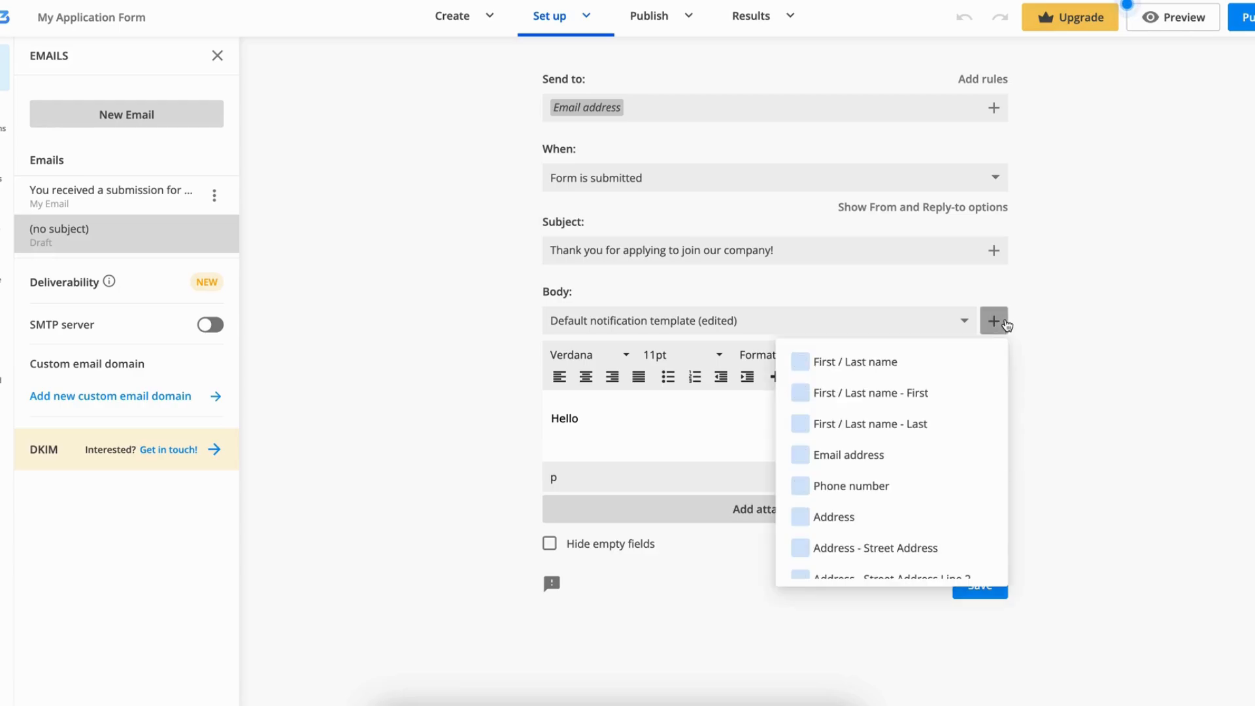
{"action": "left_click", "coordinate": [854, 361]}
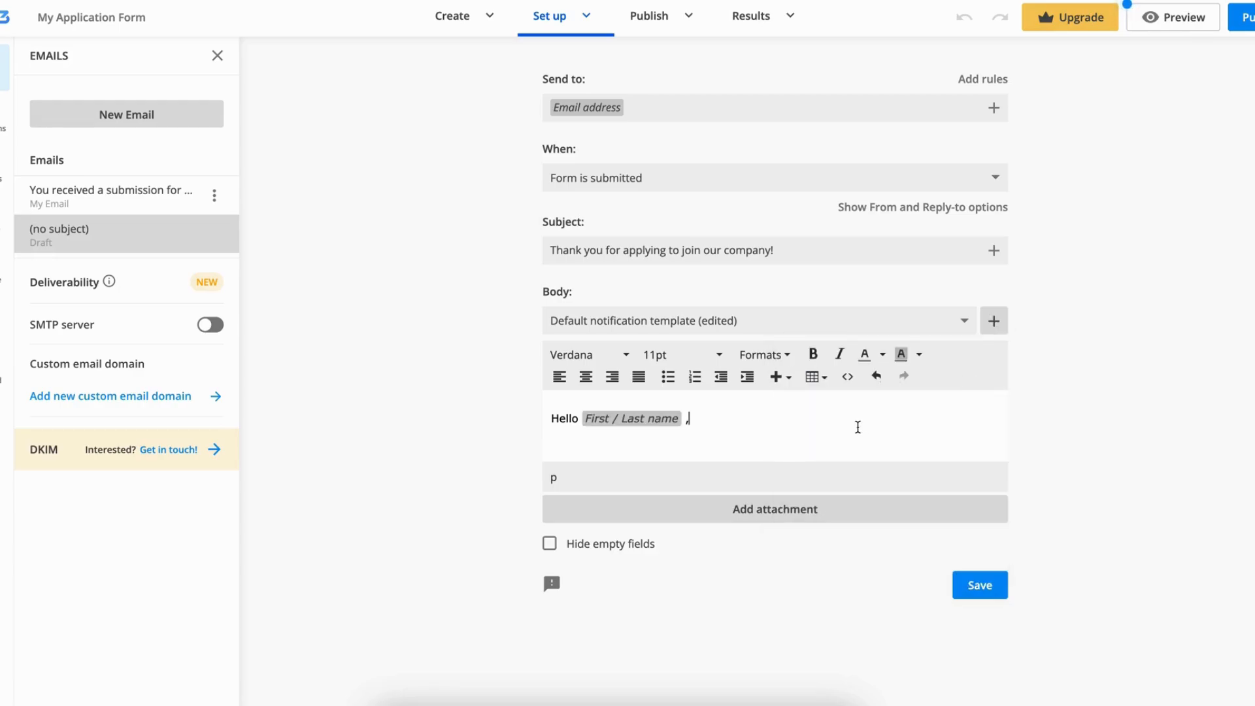
{"action": "type", "text": "Thank you for your interes"}
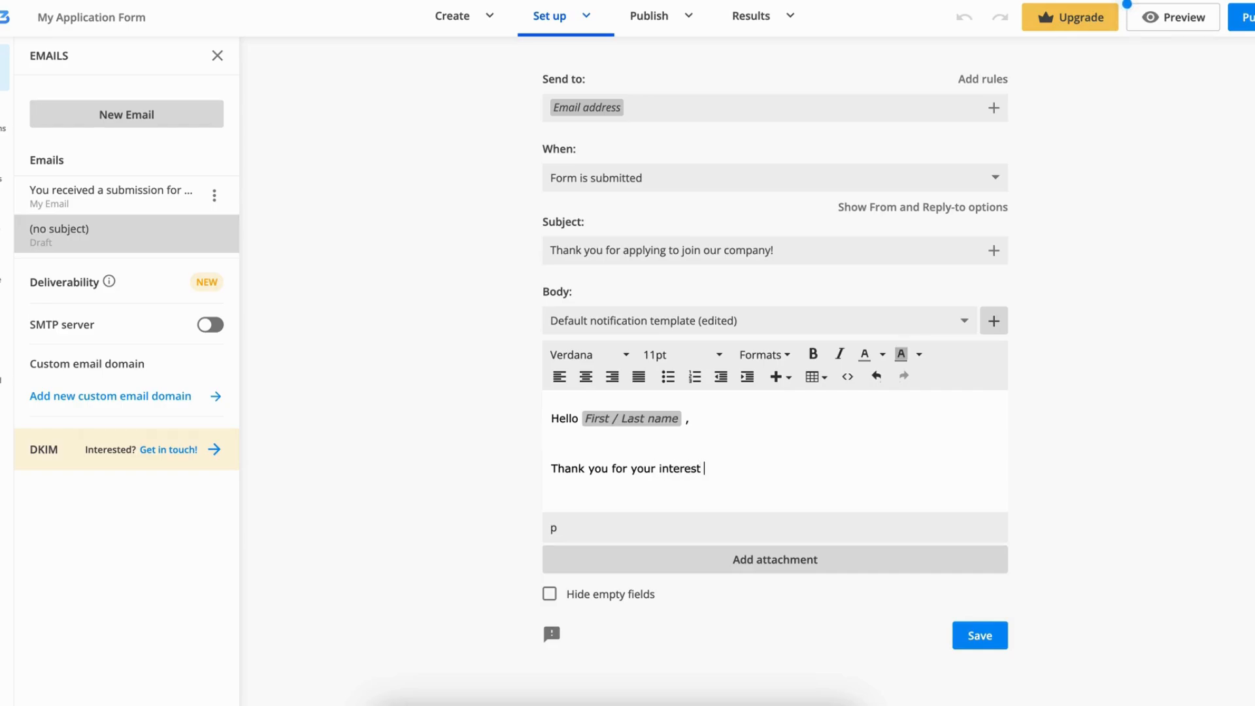
{"action": "type", "text": "to join our c"}
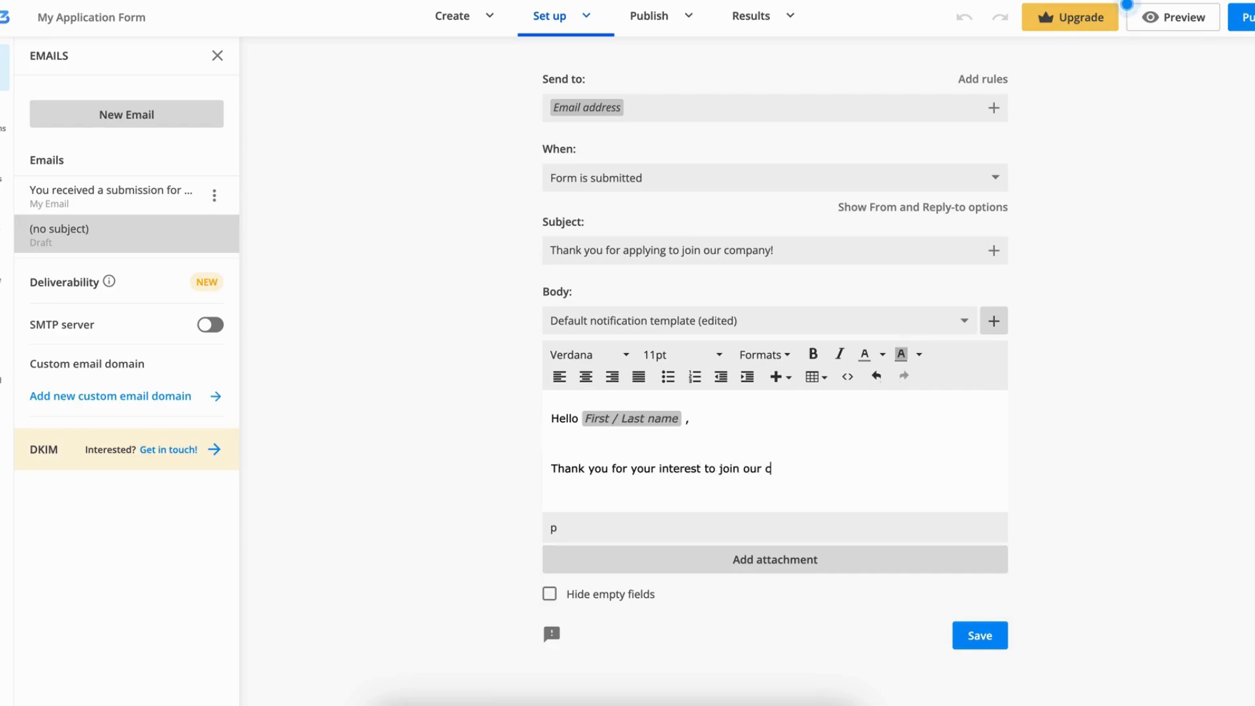
{"action": "type", "text": "ompany. We have received your"}
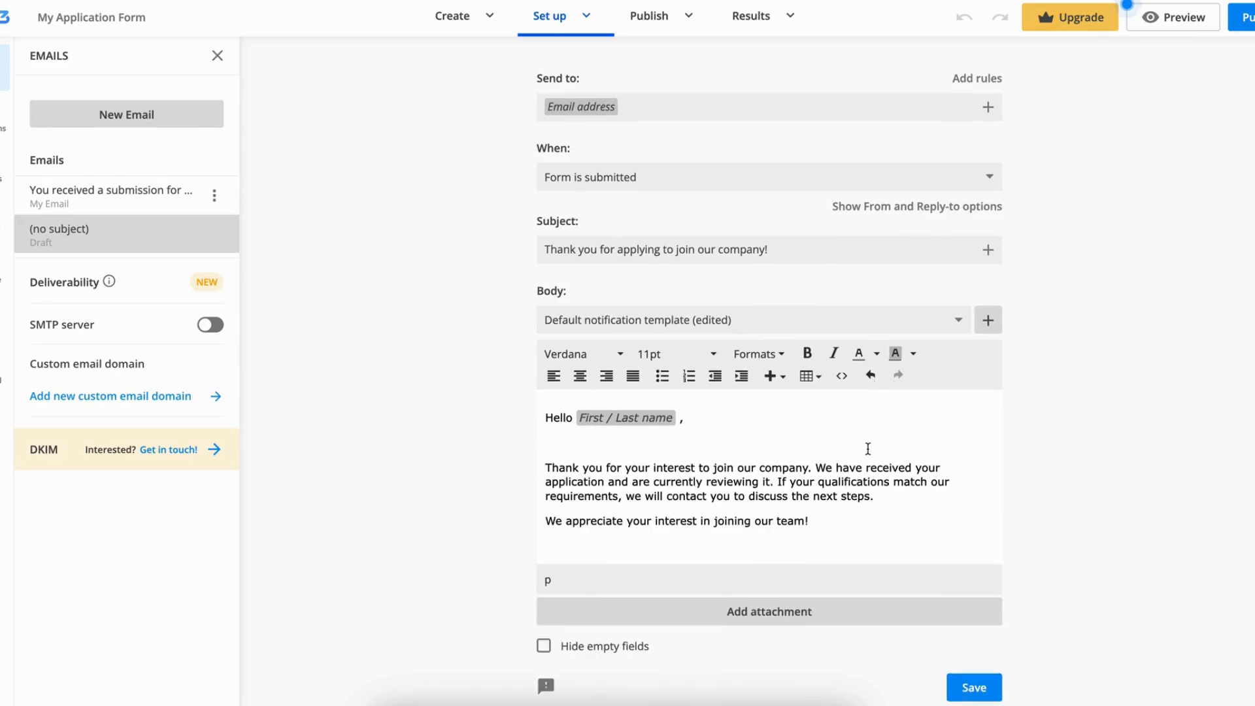
- Sign off with 'Best regards!', save the email and return to the form editor
{"action": "type", "text": "Best re"}
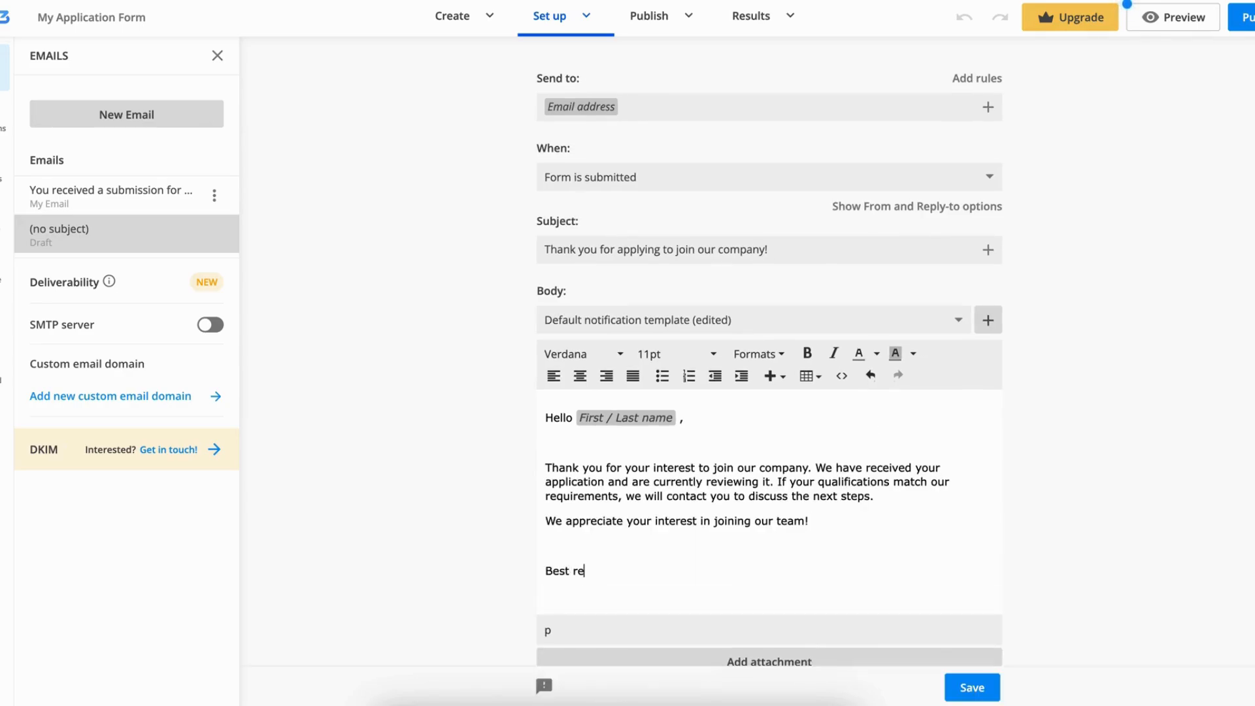
{"action": "type", "text": "gards!"}
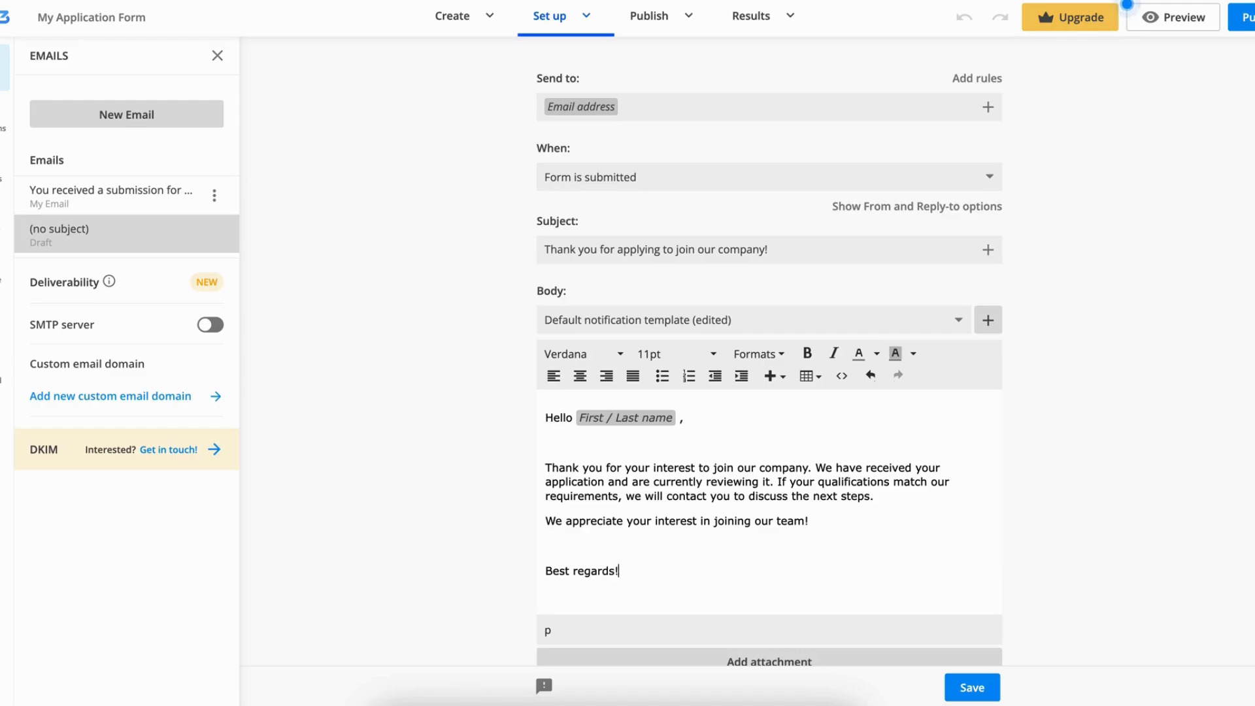
{"action": "left_click", "coordinate": [972, 687]}
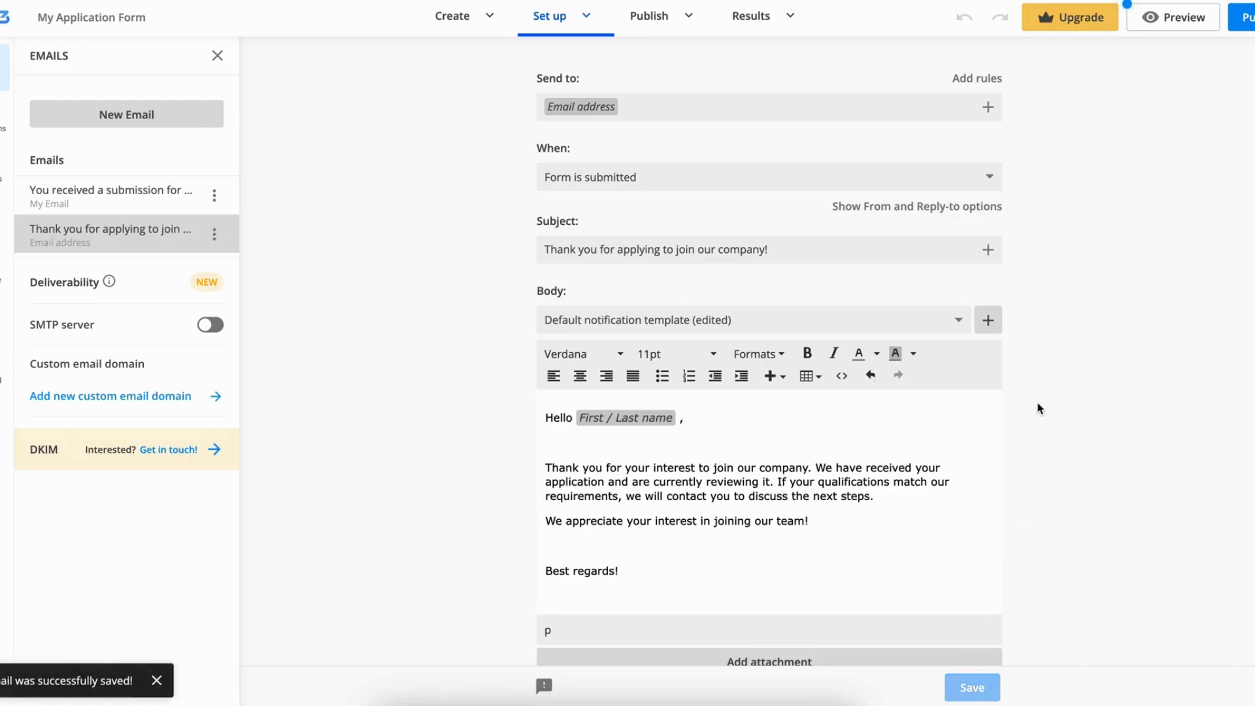
{"action": "left_click", "coordinate": [406, 16]}
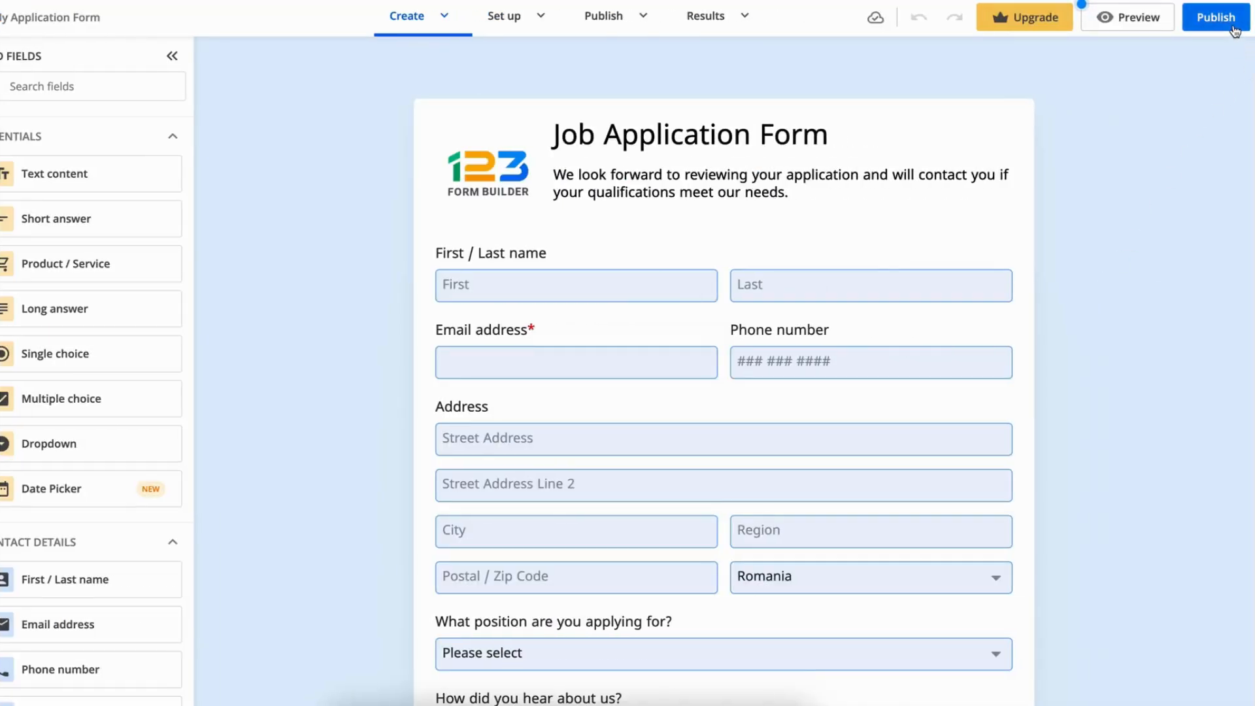
- Publish the form and show its embed code options
{"action": "left_click", "coordinate": [603, 15]}
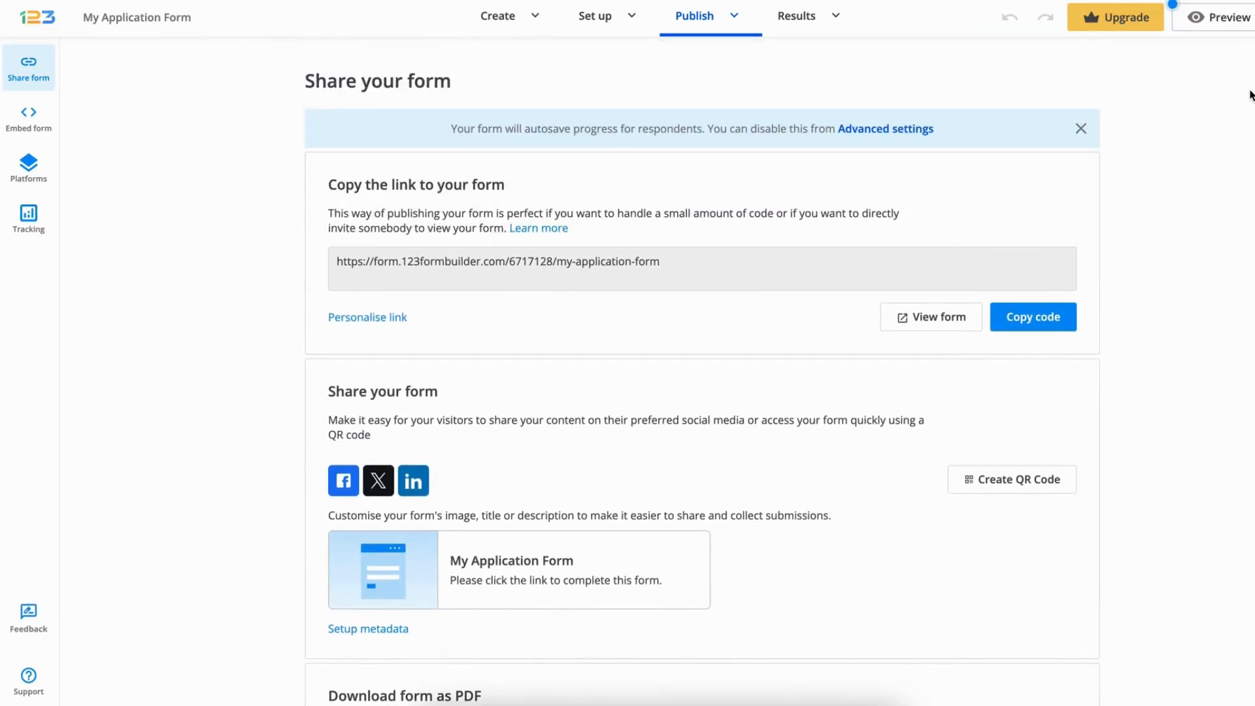
{"action": "left_click", "coordinate": [28, 116]}
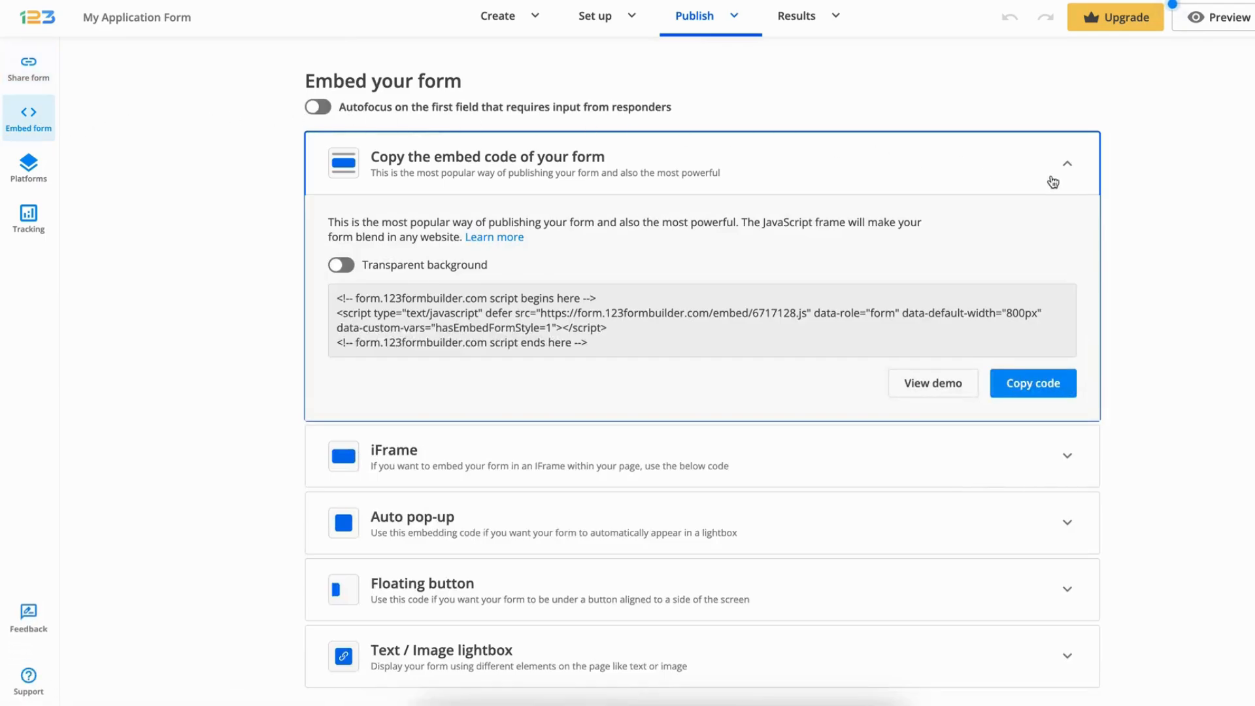
{"action": "mouse_move", "coordinate": [162, 214]}
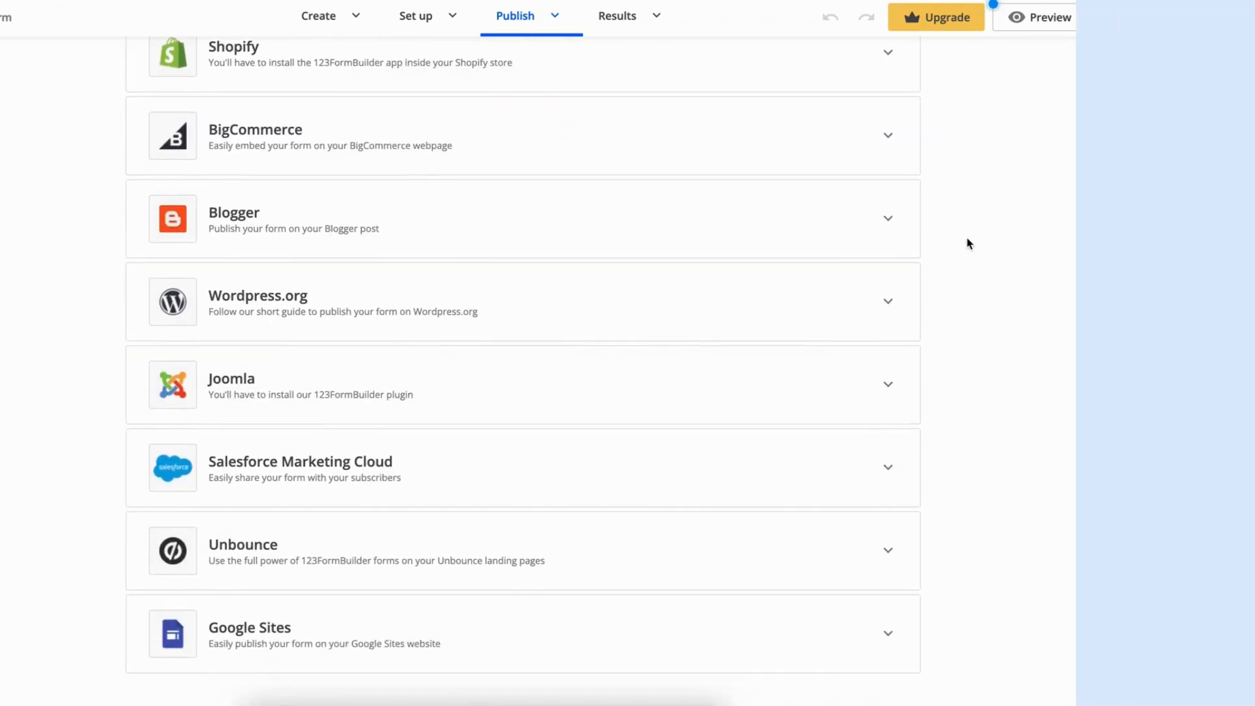
- Submit a test application with name, phone, a position, Google Search as source, and a CV
{"action": "left_click", "coordinate": [1040, 17]}
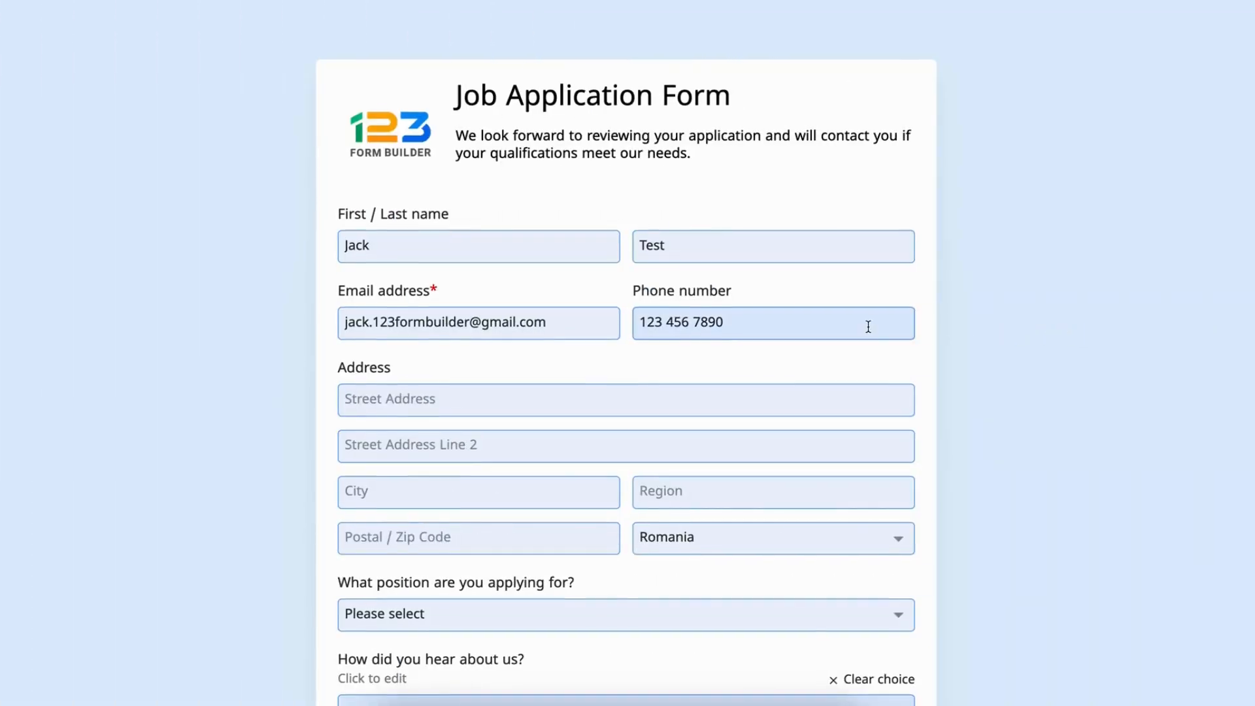
{"action": "left_click", "coordinate": [624, 614]}
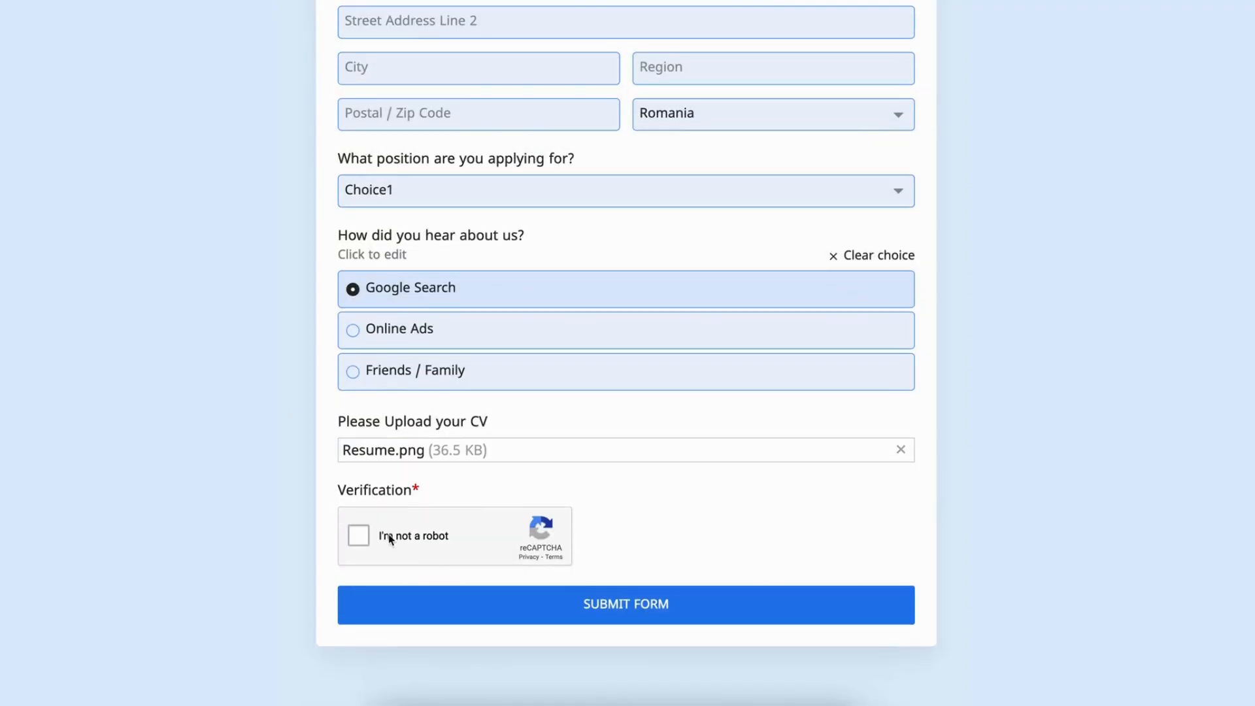
{"action": "left_click", "coordinate": [625, 603]}
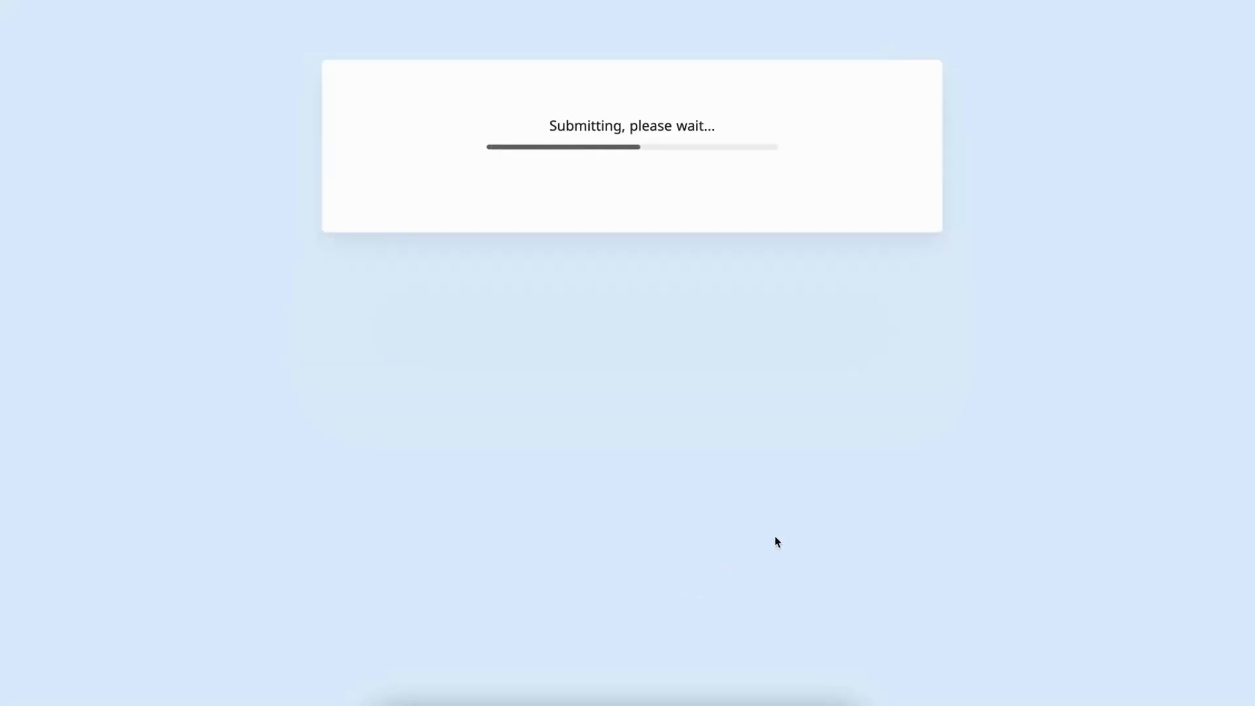